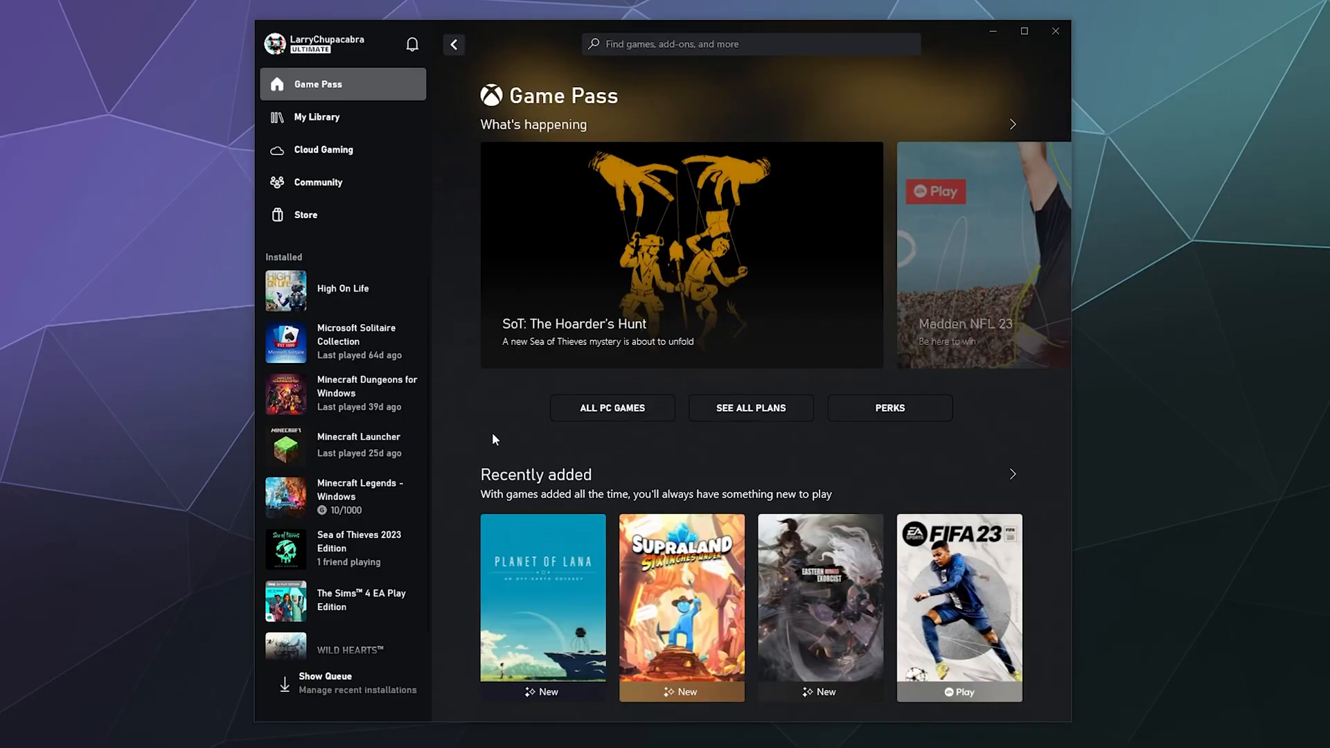
mouse_move(489, 433)
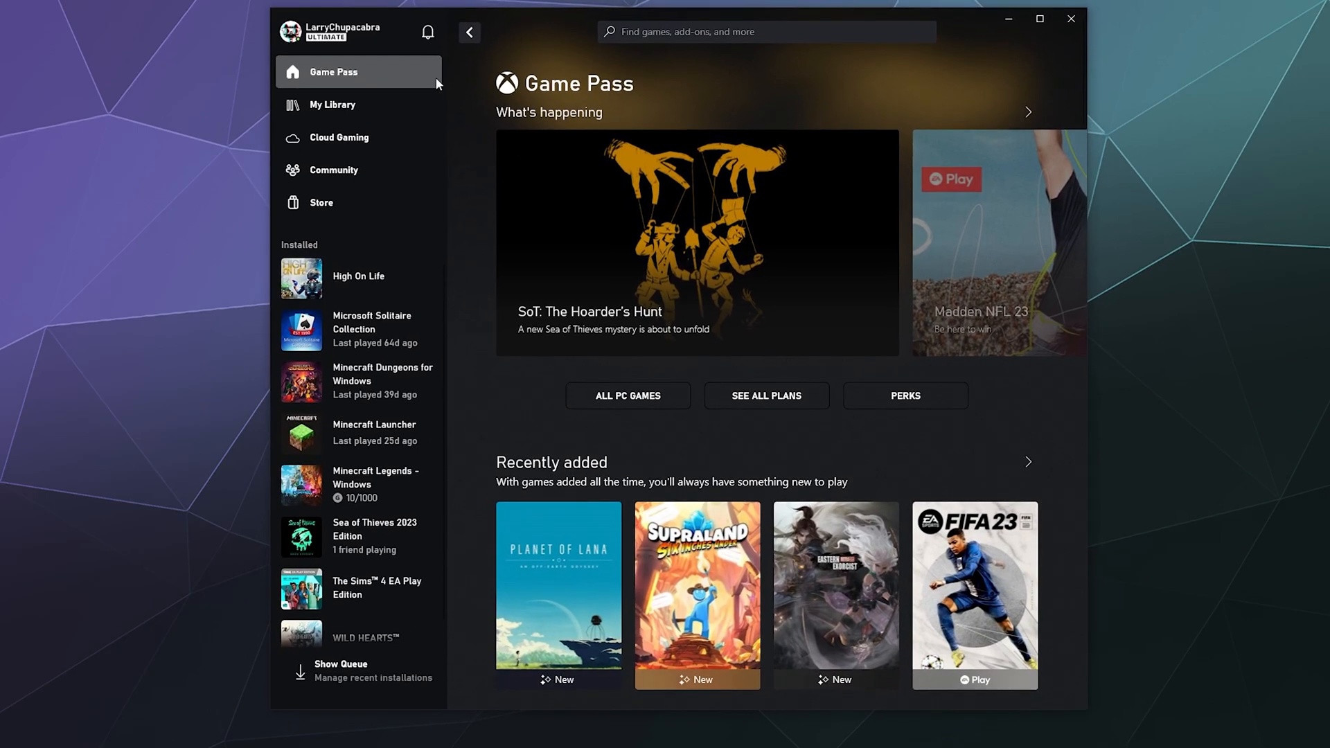
mouse_move(498, 378)
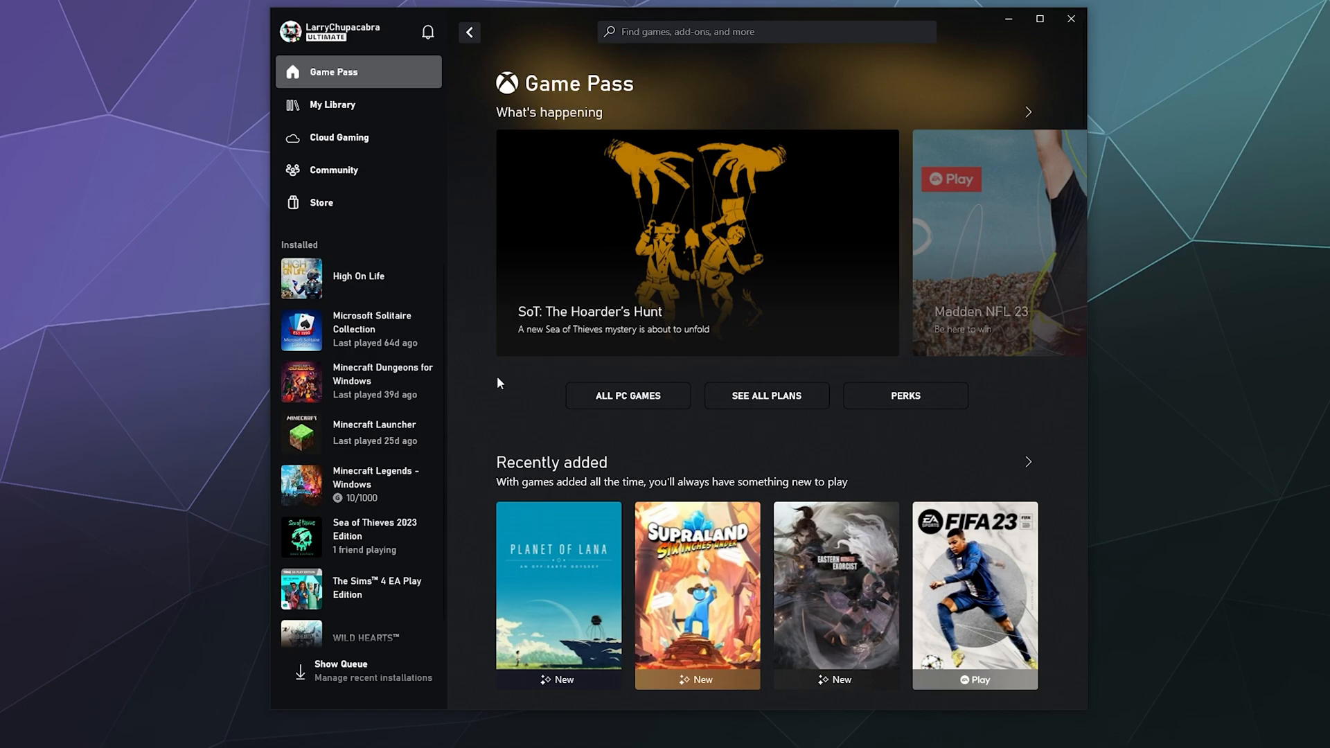
mouse_move(356, 331)
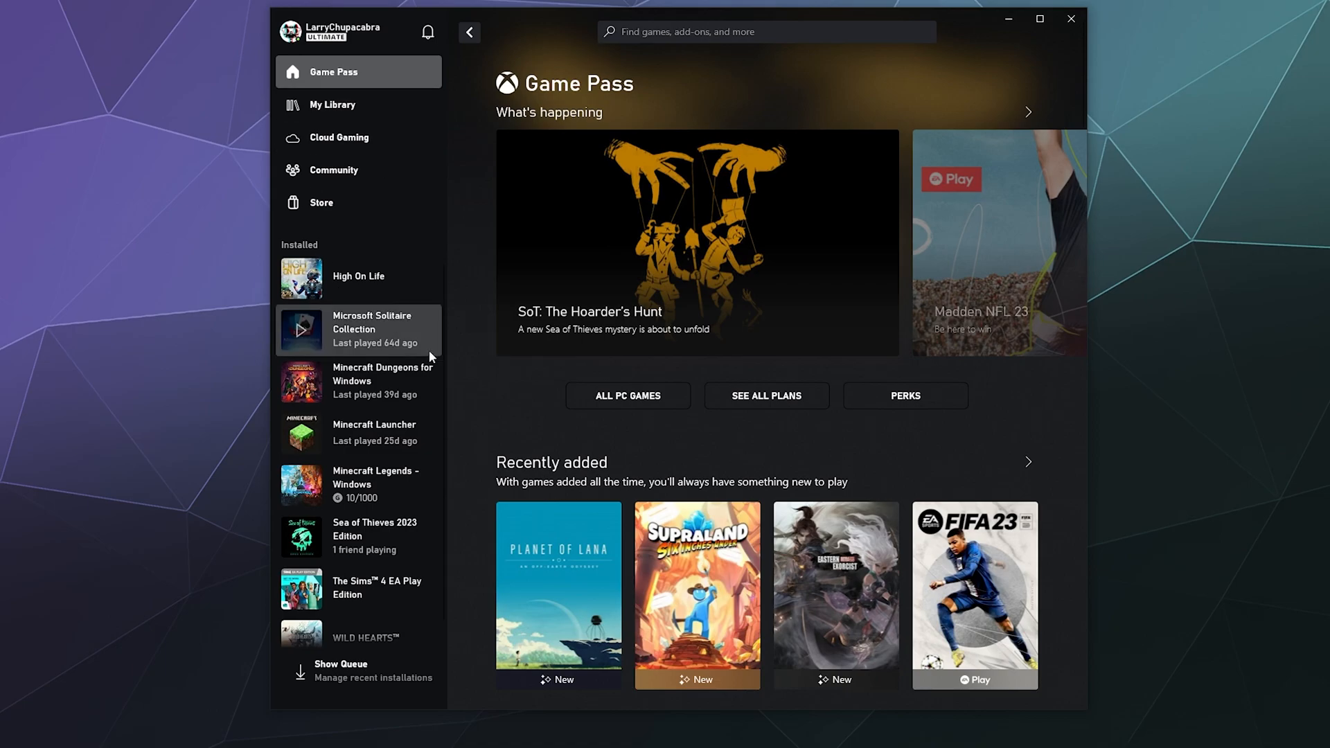
Visit the owned-games library, then return to the Game Pass home page.
scroll("down", 3)
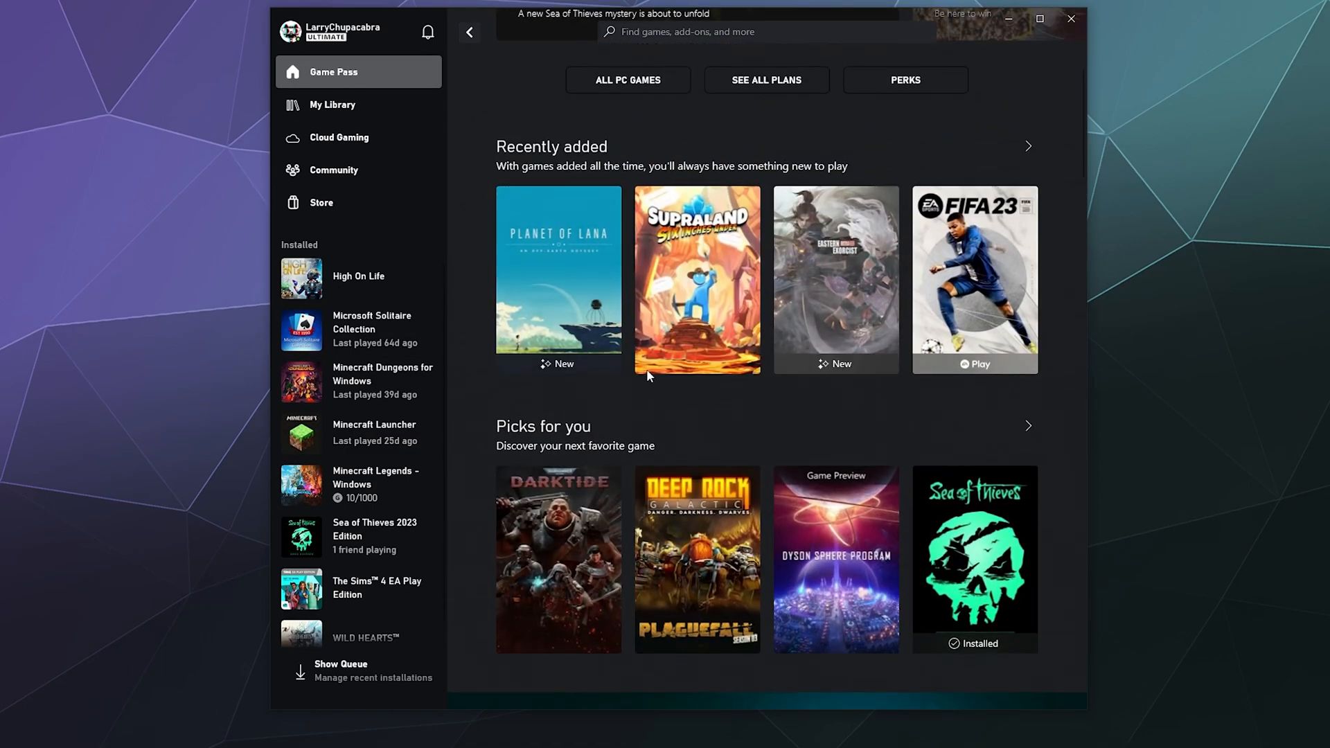
left_click(332, 104)
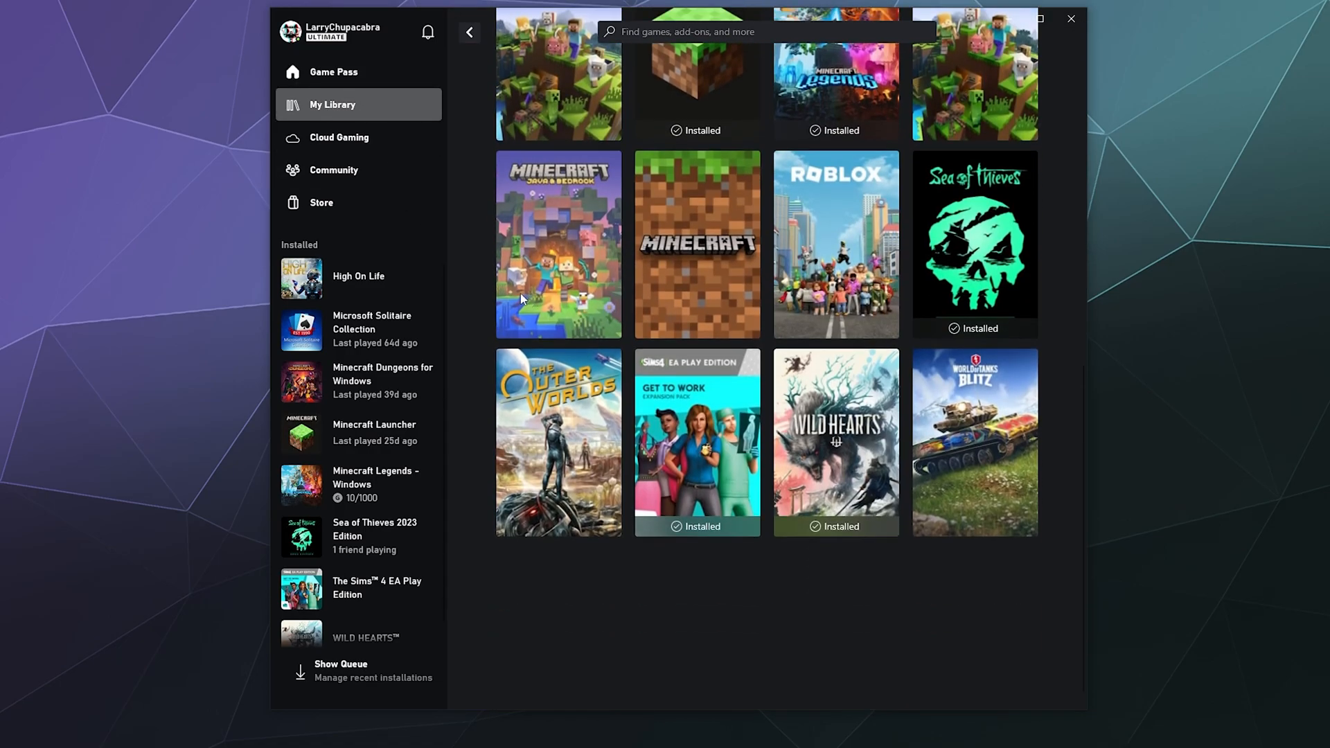
left_click(334, 71)
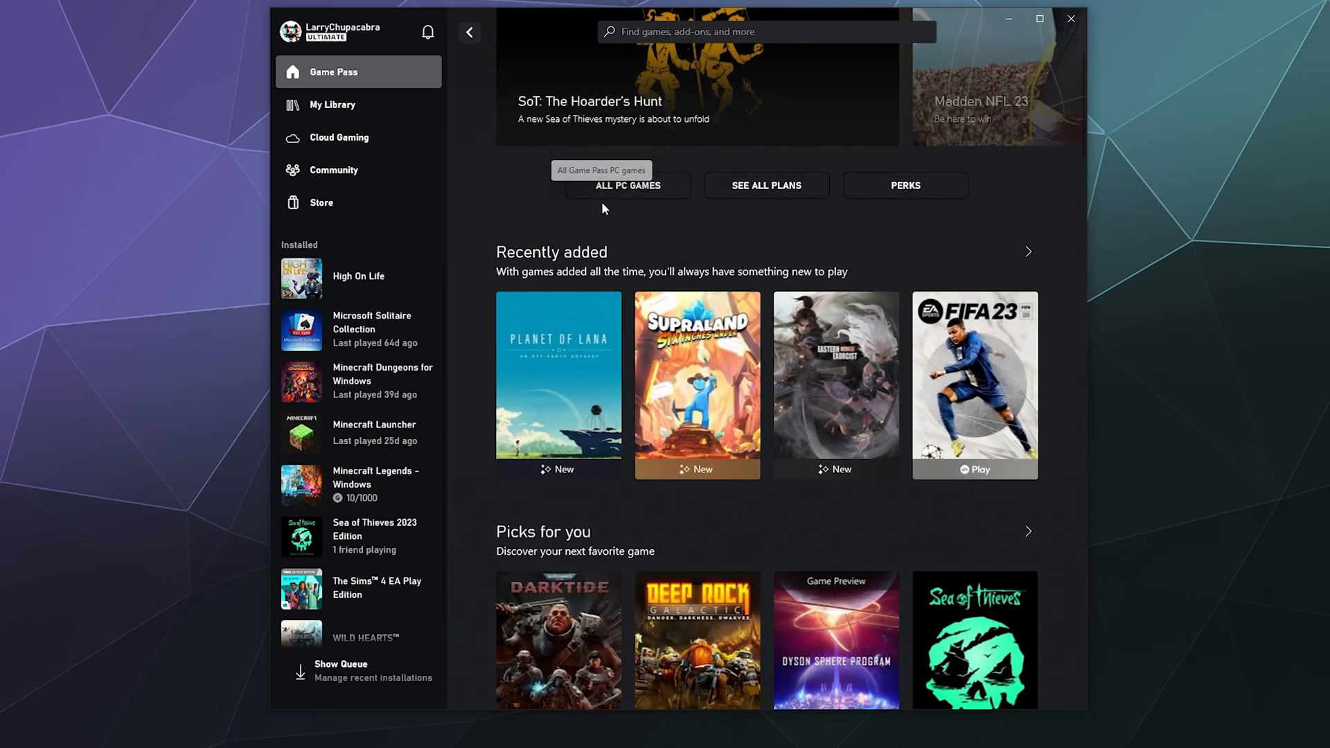
Page back and forth through Recently added and open Homestead Arcana's store page.
left_click(1027, 251)
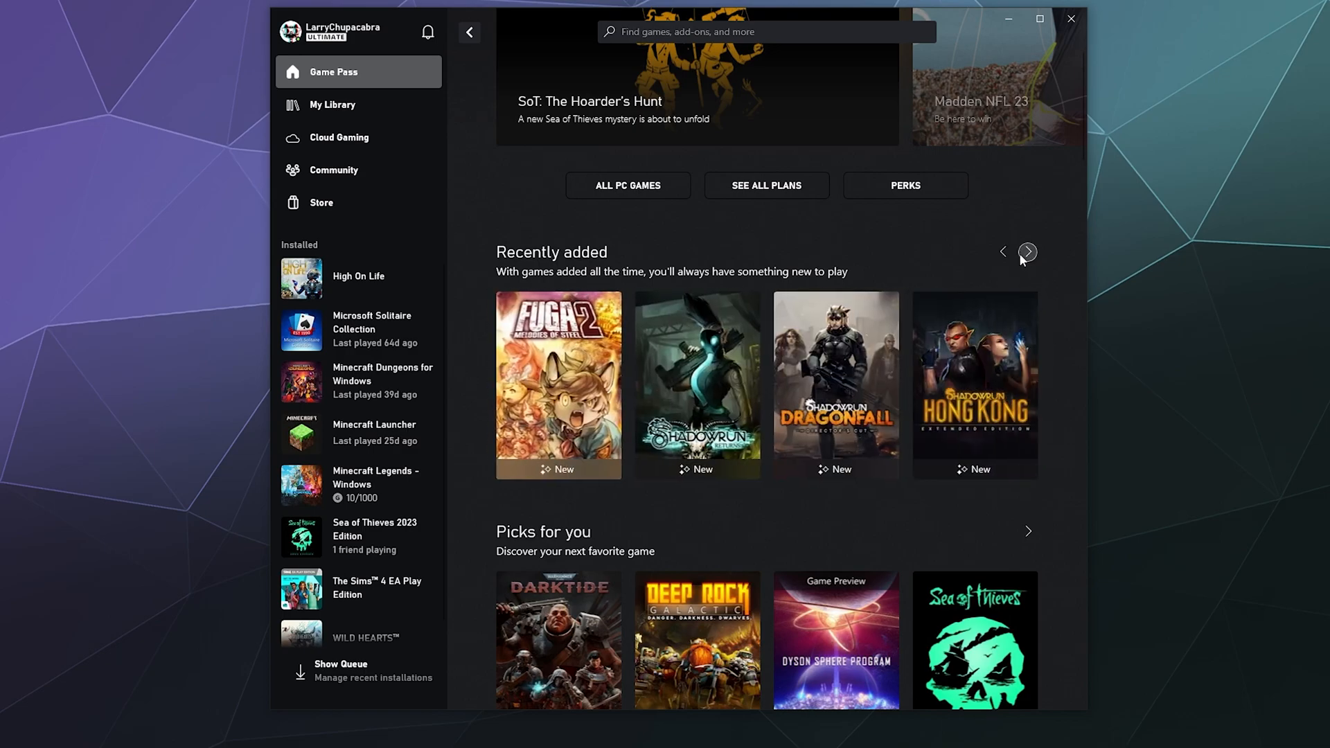
mouse_move(1027, 253)
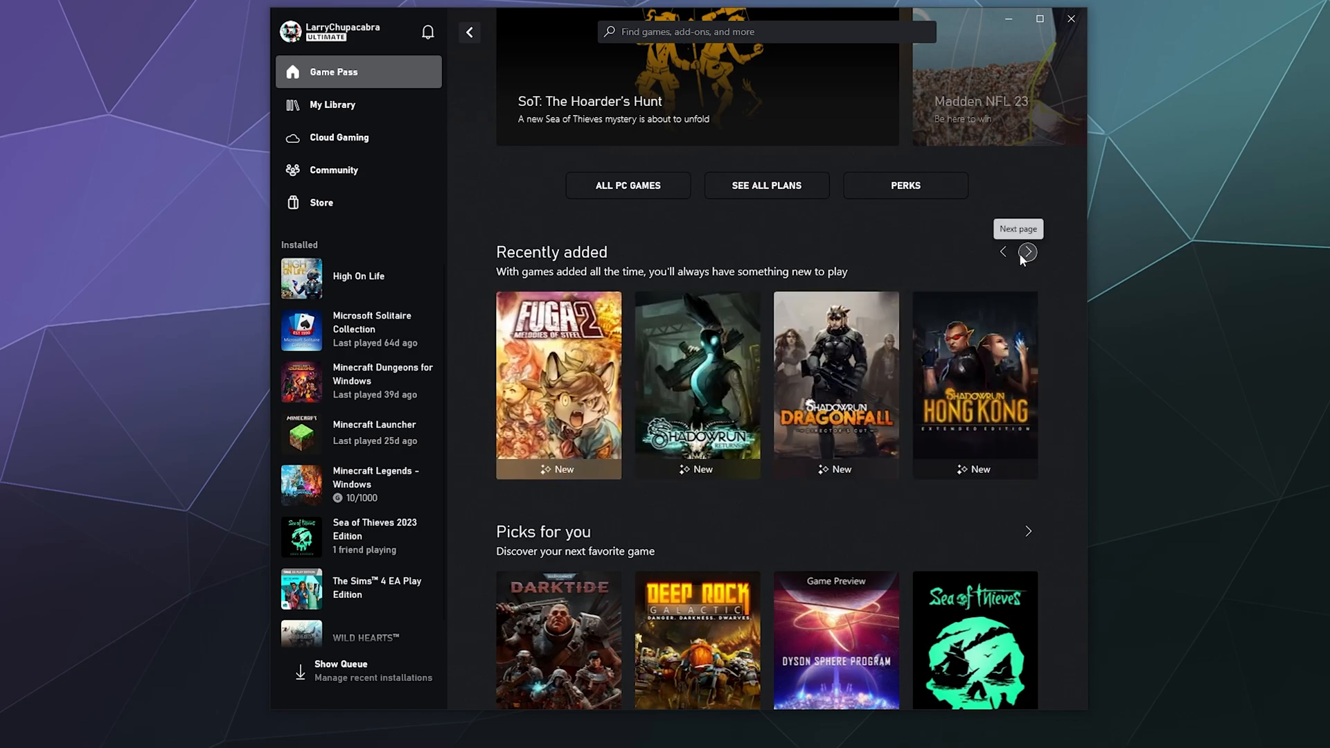
left_click(1027, 253)
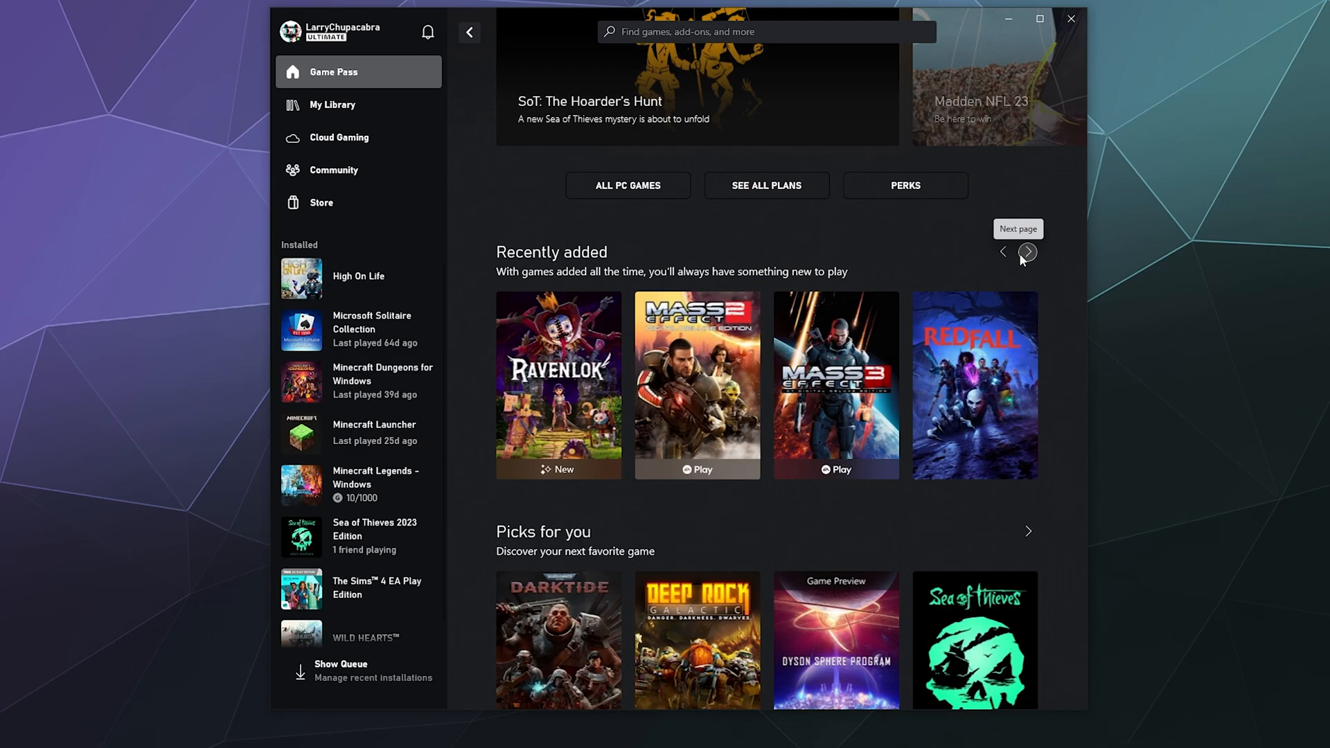
mouse_move(1027, 252)
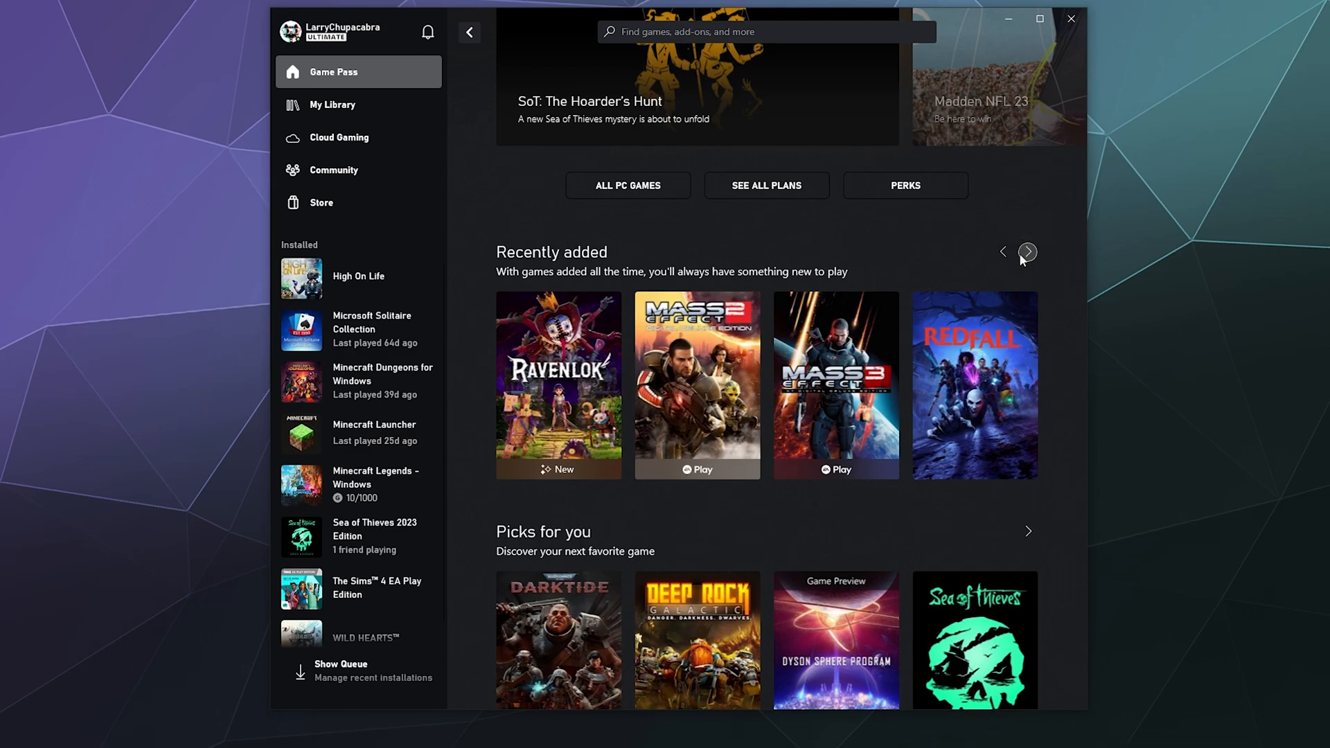
mouse_move(1024, 262)
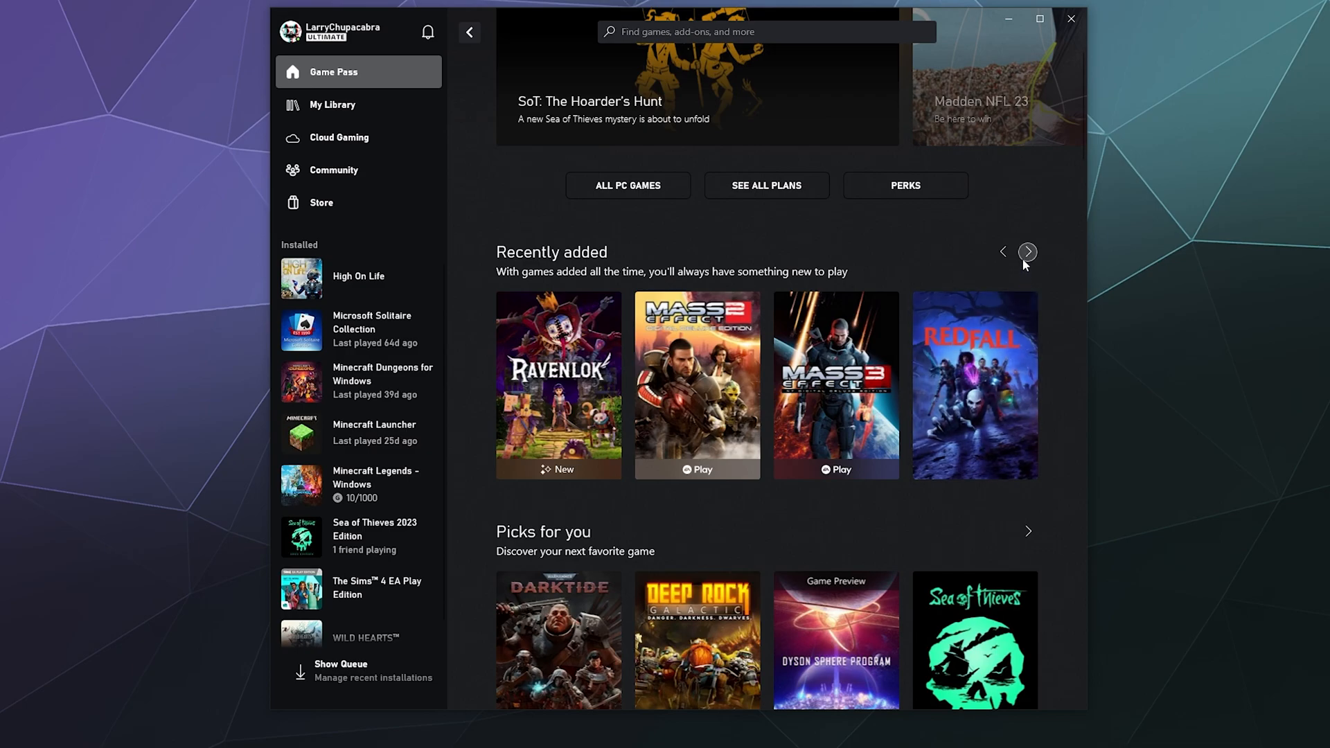
left_click(1027, 252)
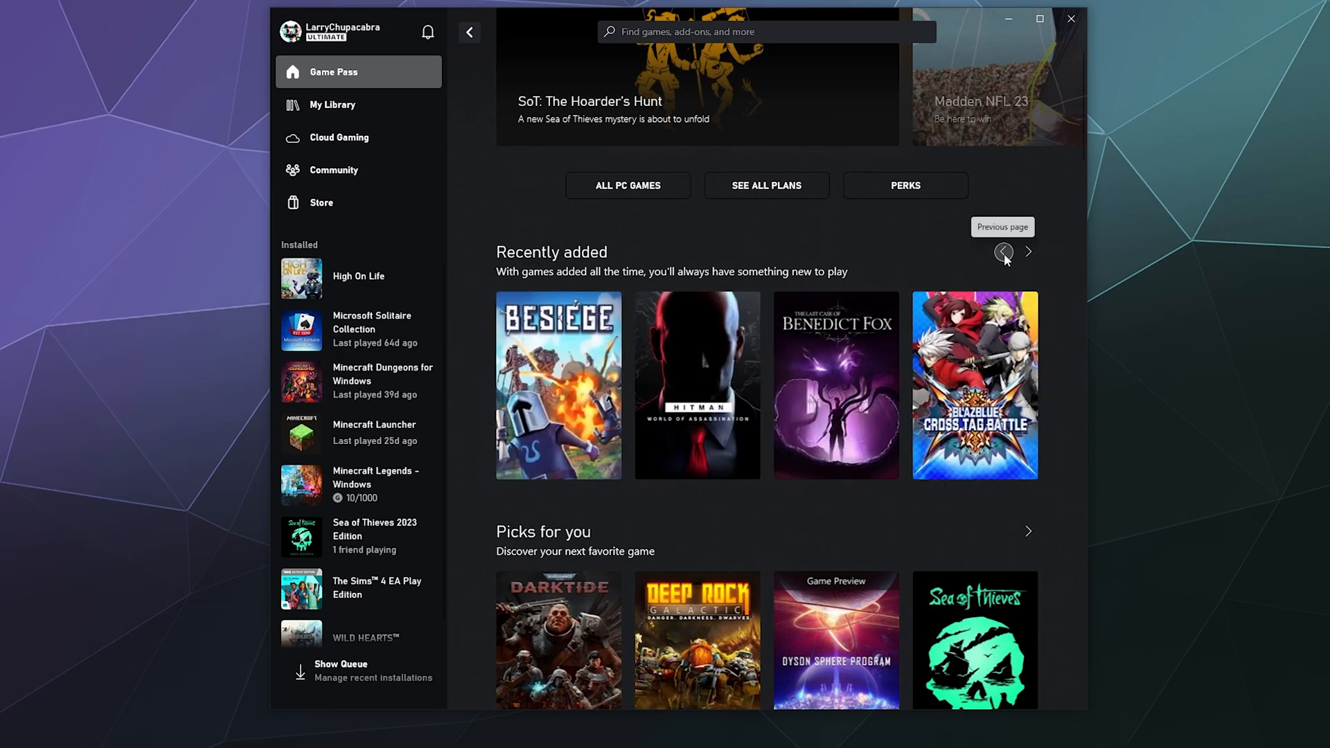
left_click(1004, 251)
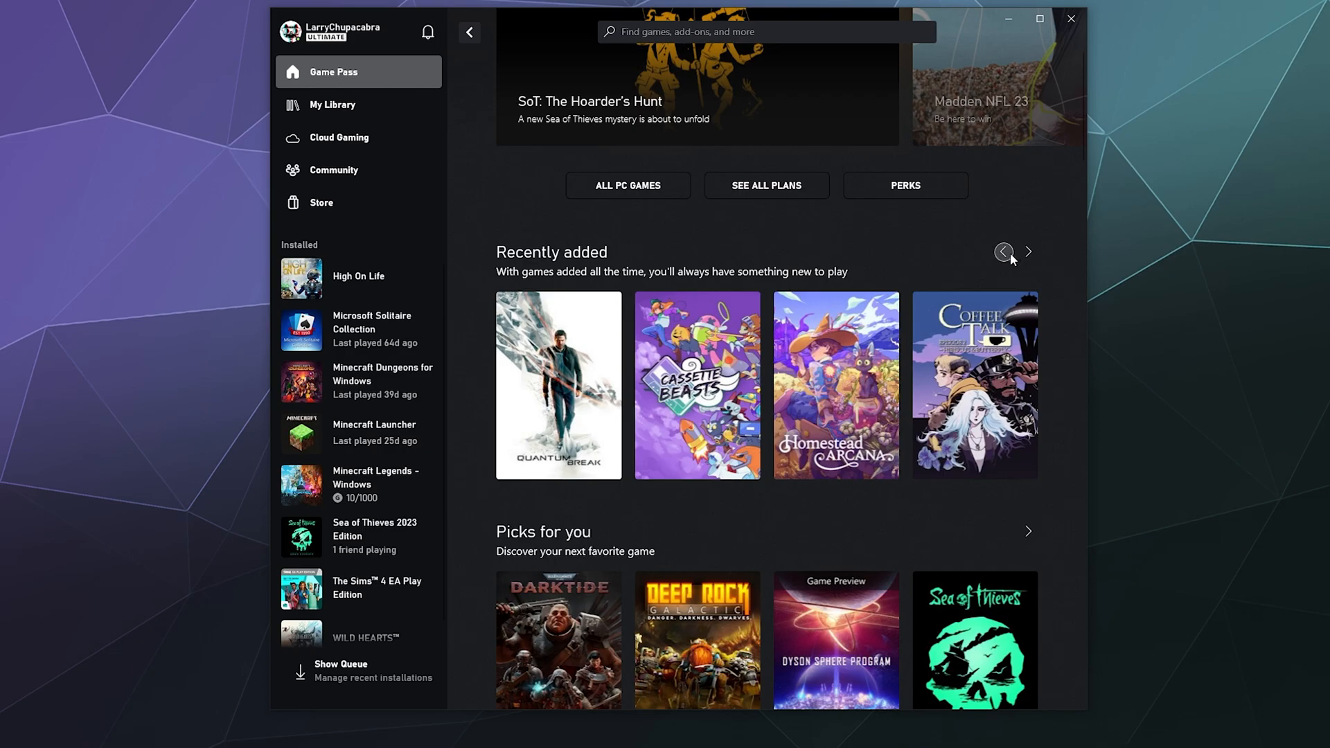
left_click(1027, 252)
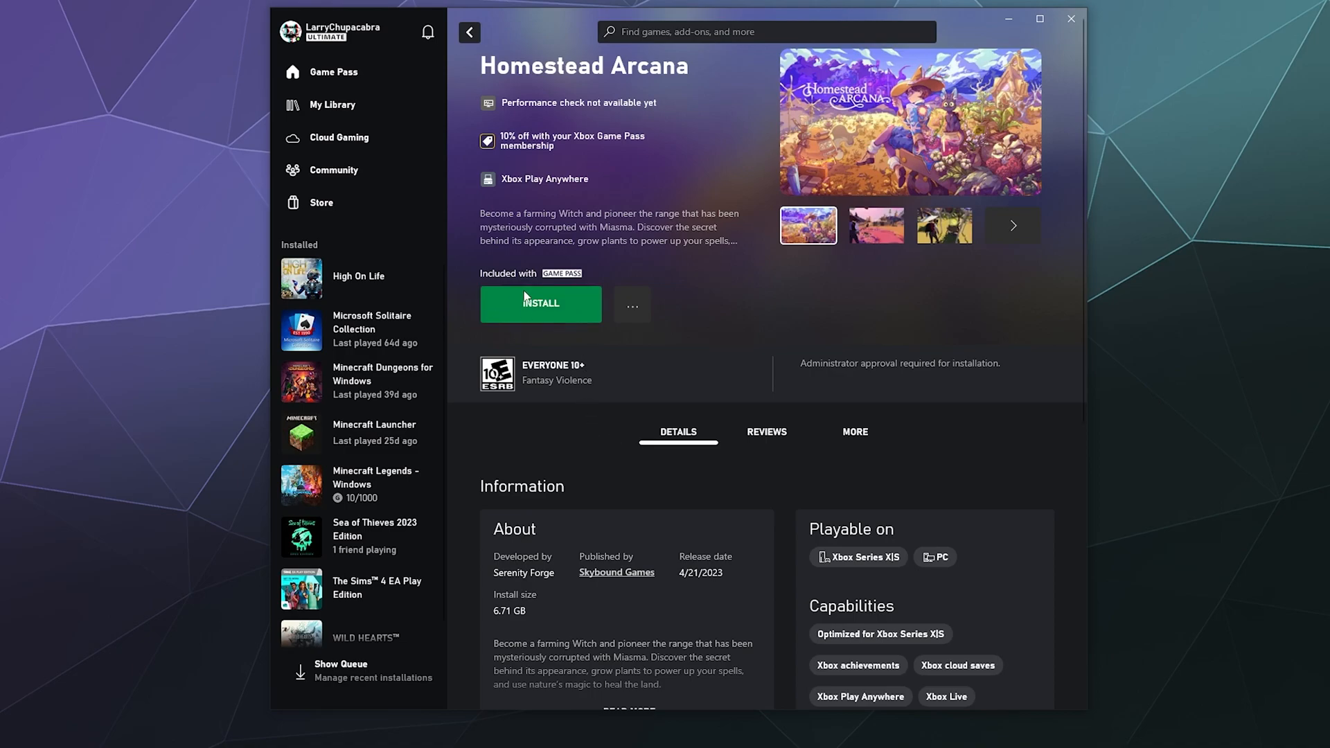
Install Homestead Arcana to the default XboxGames folder, adding it to the queue.
left_click(540, 304)
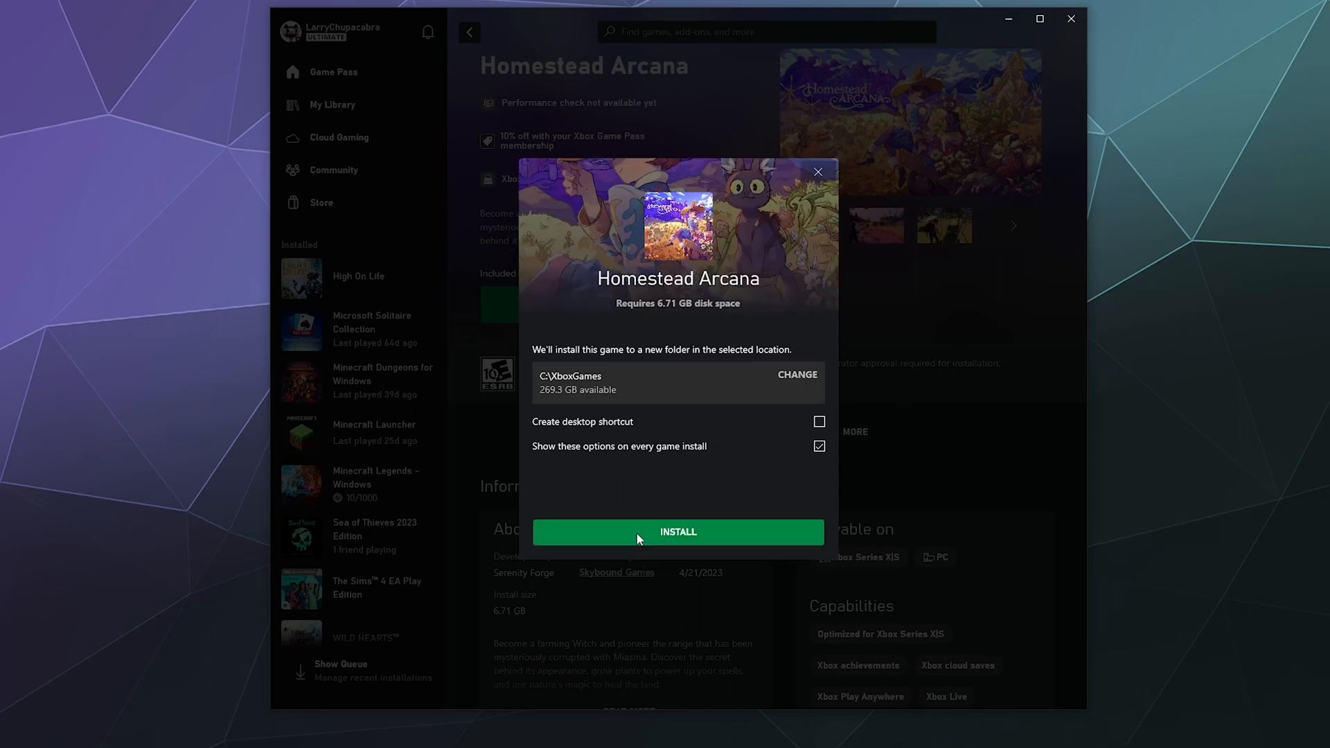
left_click(678, 532)
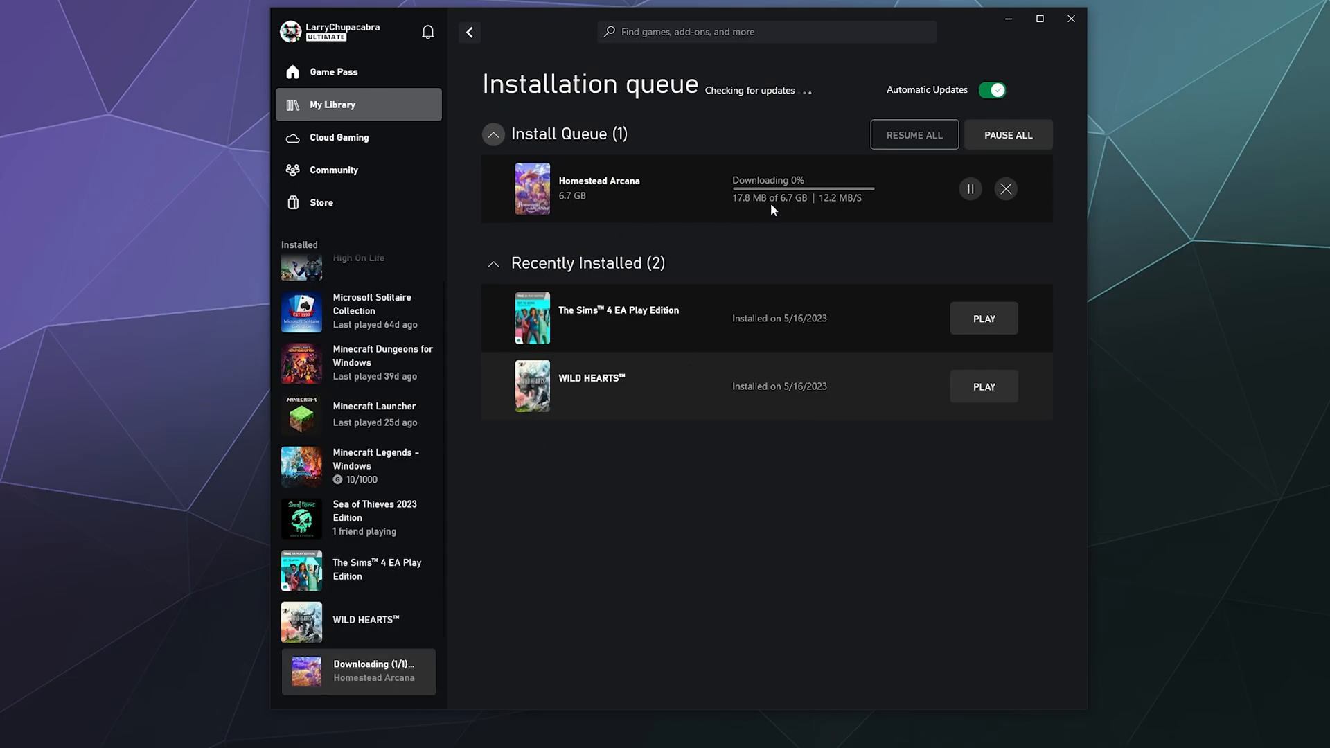
mouse_move(799, 219)
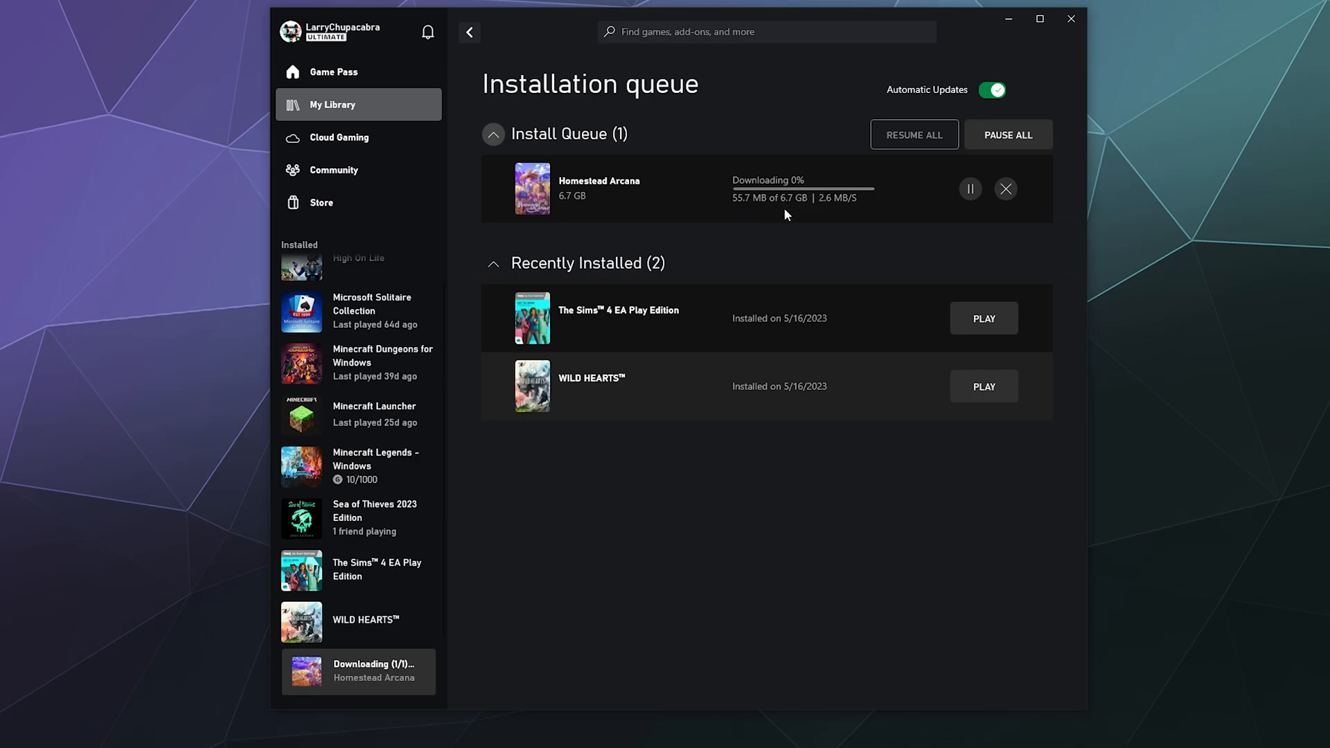
Pause the Homestead Arcana download at 1% of 6.7 GB, then resume it.
left_click(970, 189)
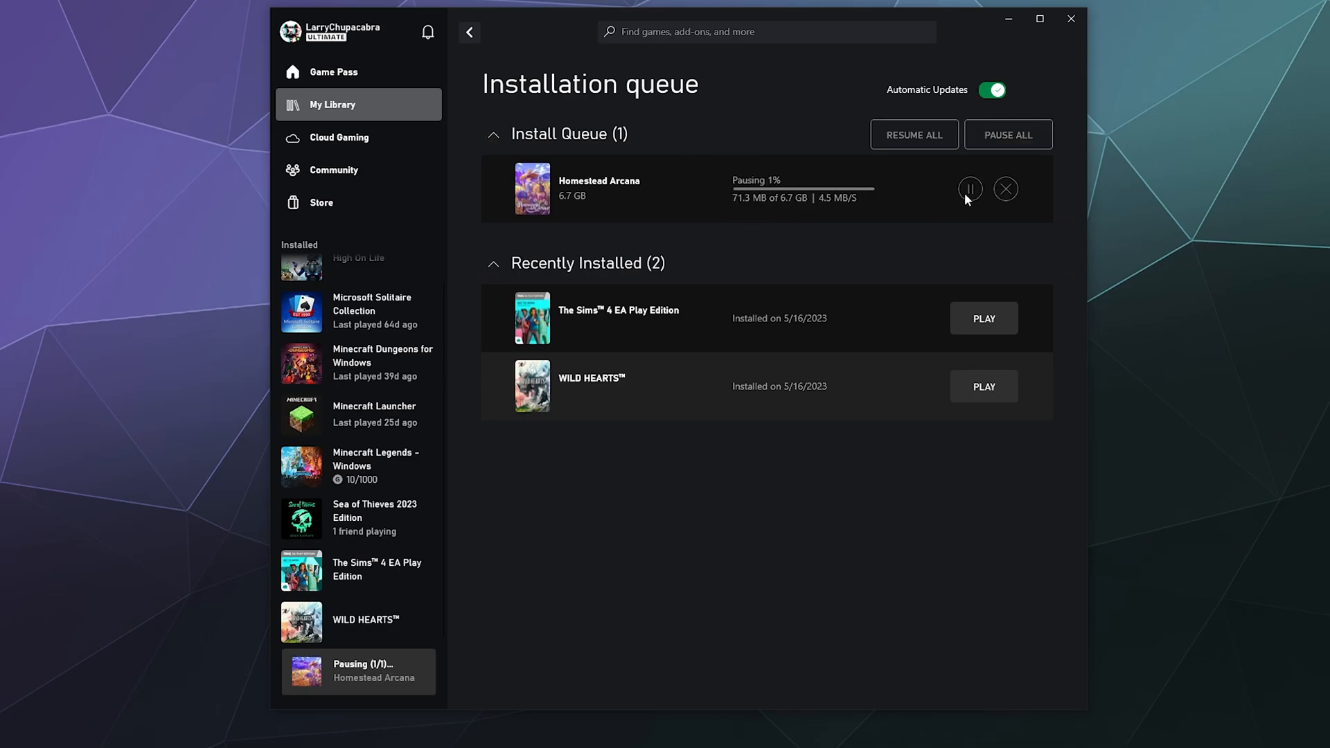
left_click(970, 188)
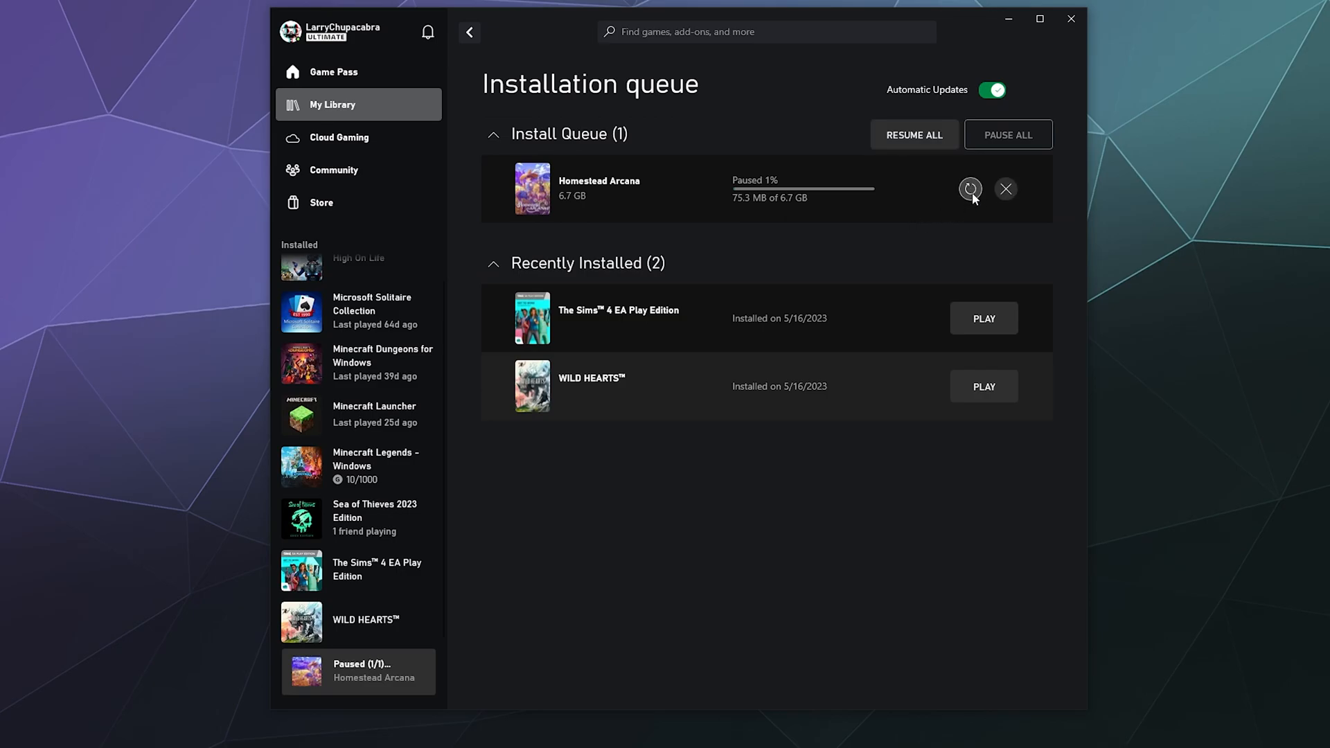
left_click(970, 188)
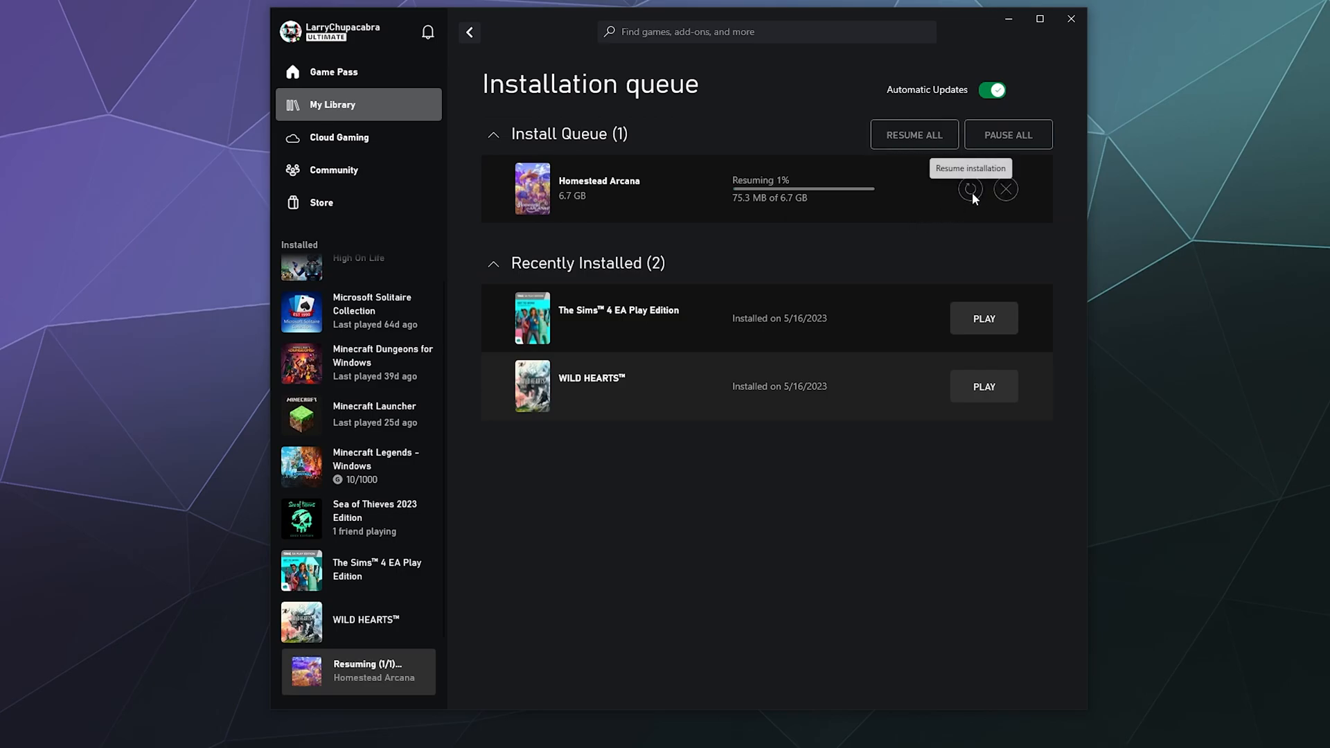
left_click(970, 188)
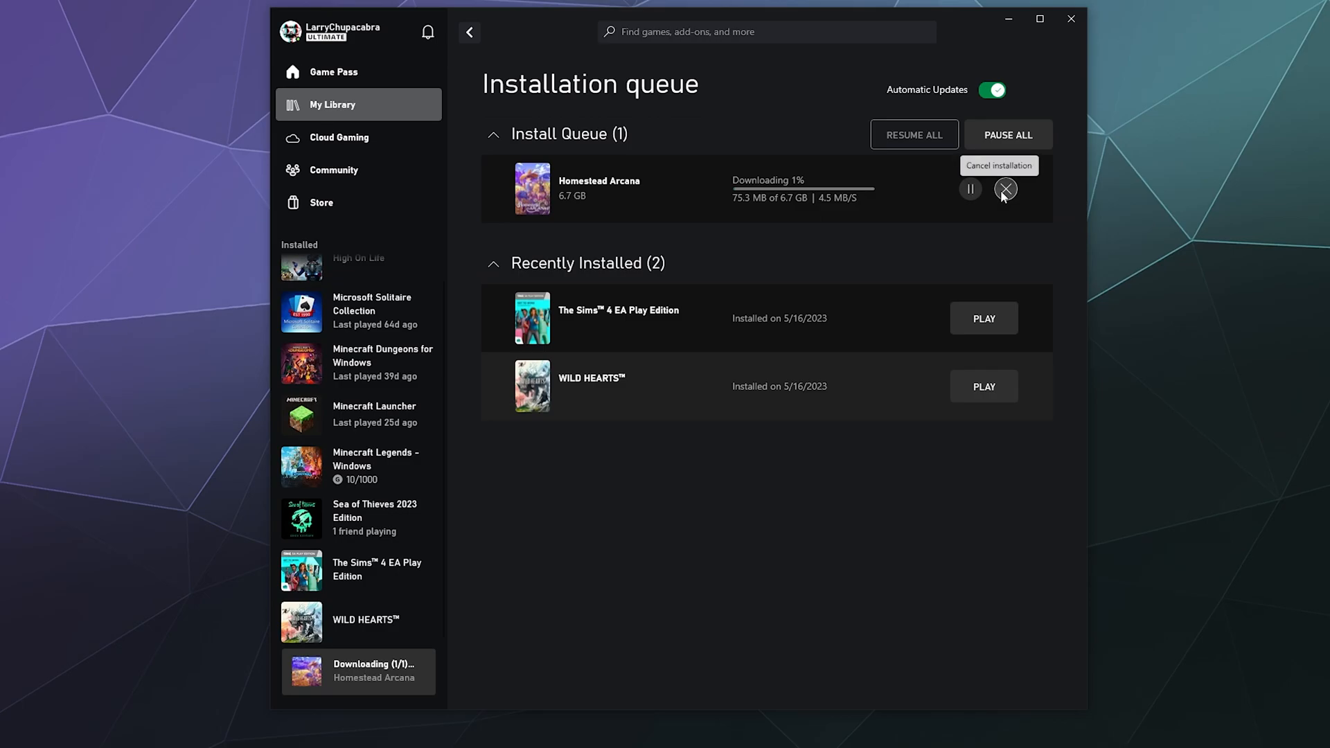
mouse_move(736, 212)
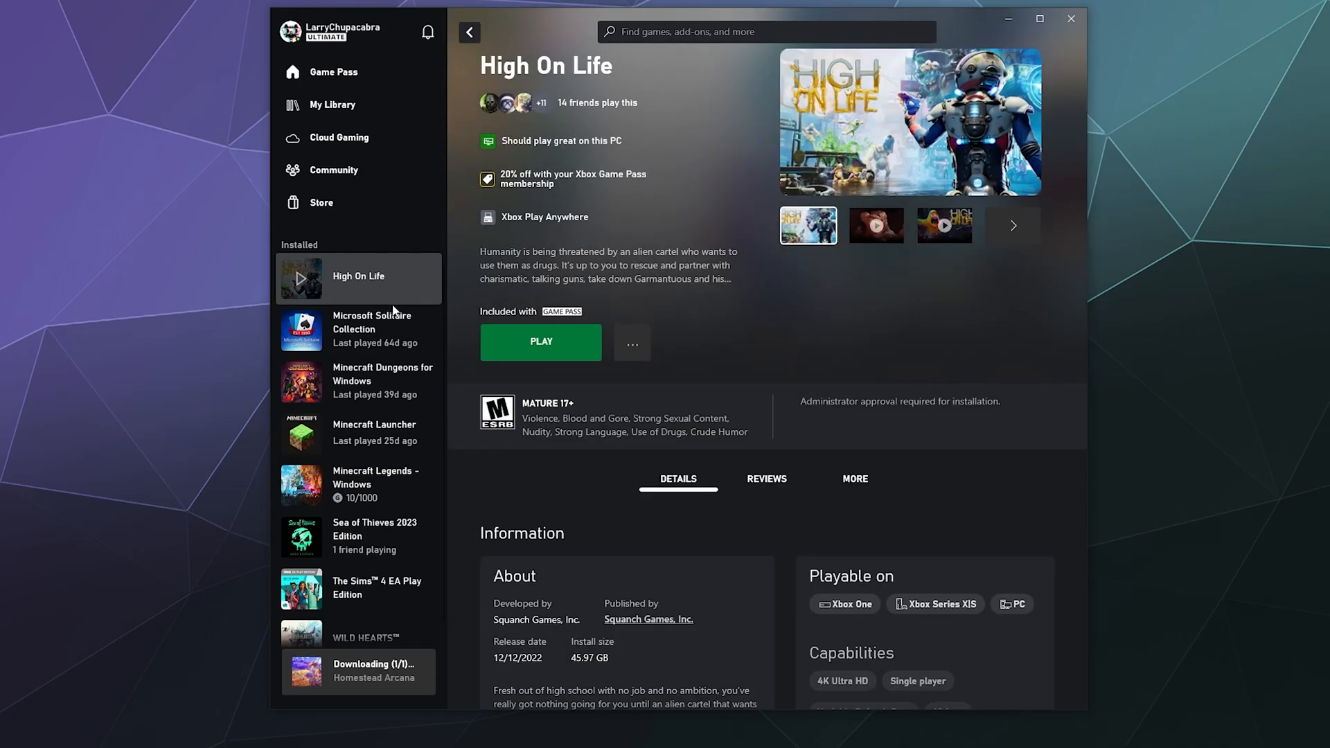
mouse_move(392, 387)
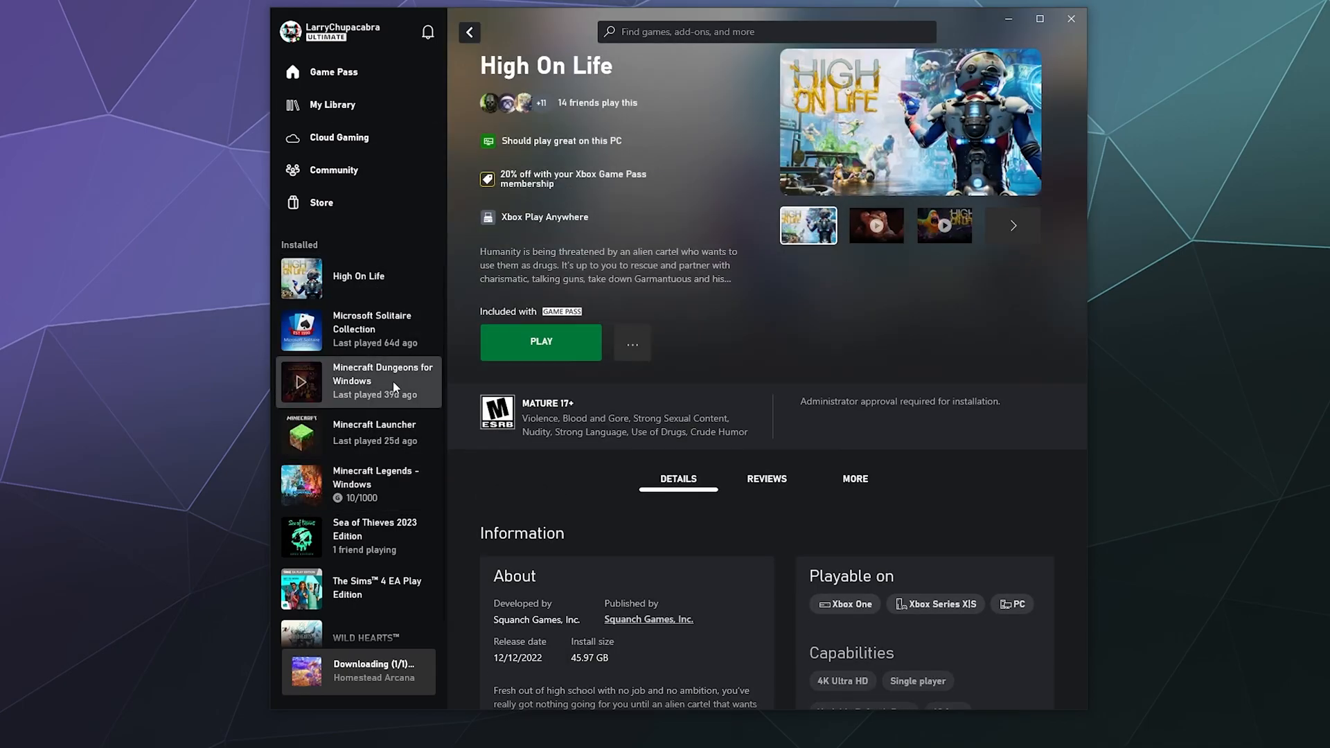
Uninstall Minecraft Dungeons for Windows from its game page and confirm the removal.
left_click(357, 382)
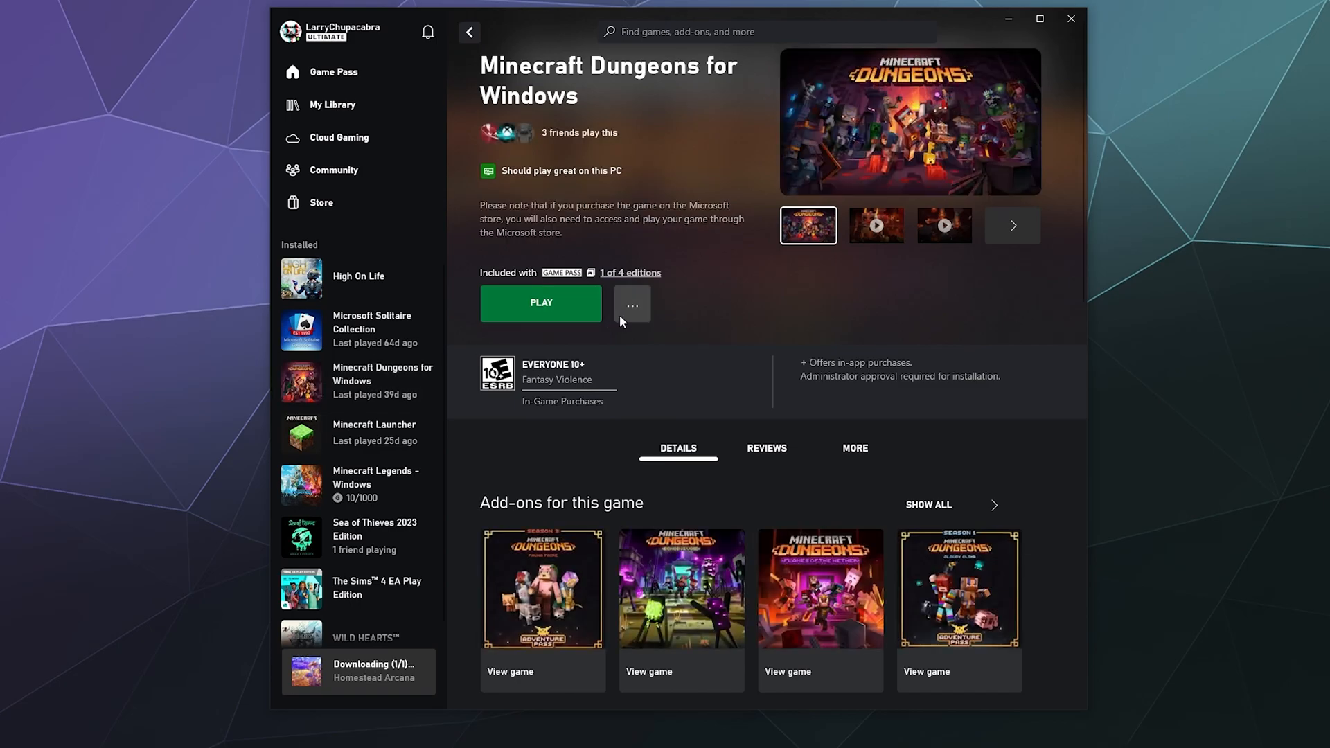
left_click(632, 304)
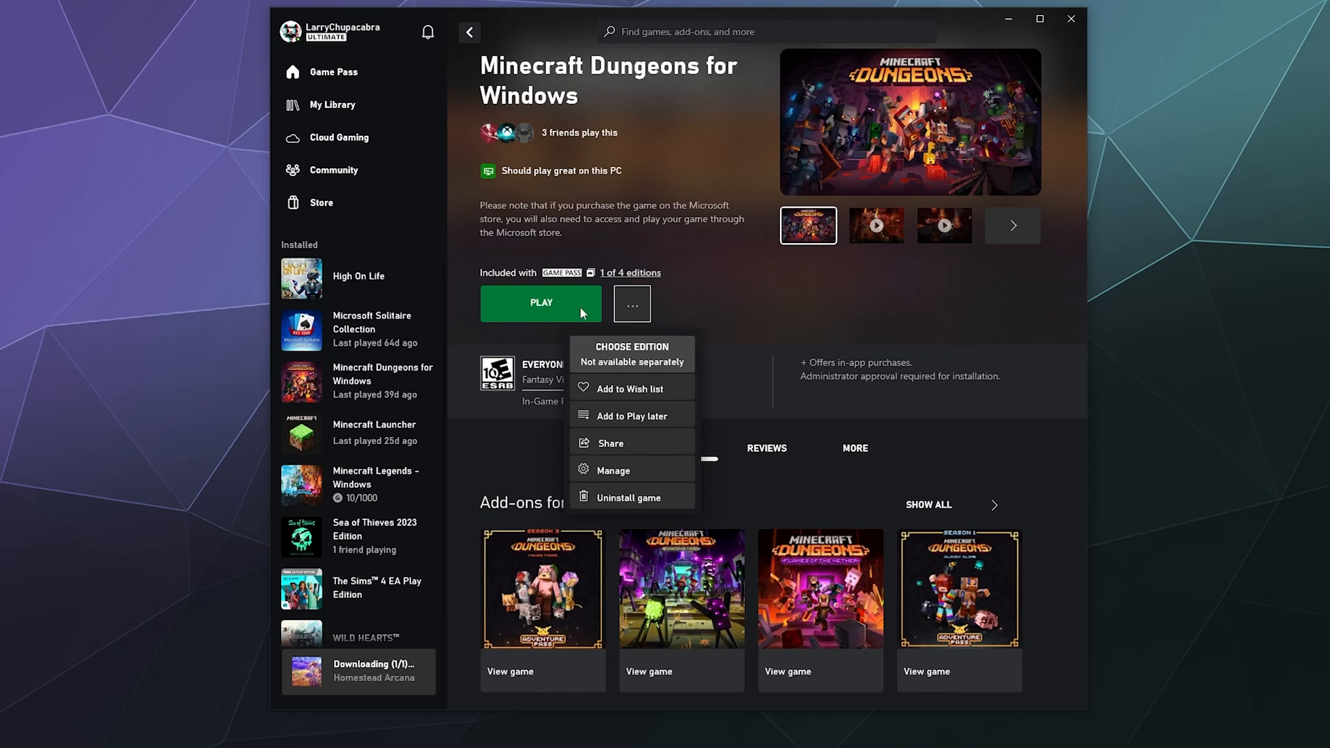
mouse_move(615, 507)
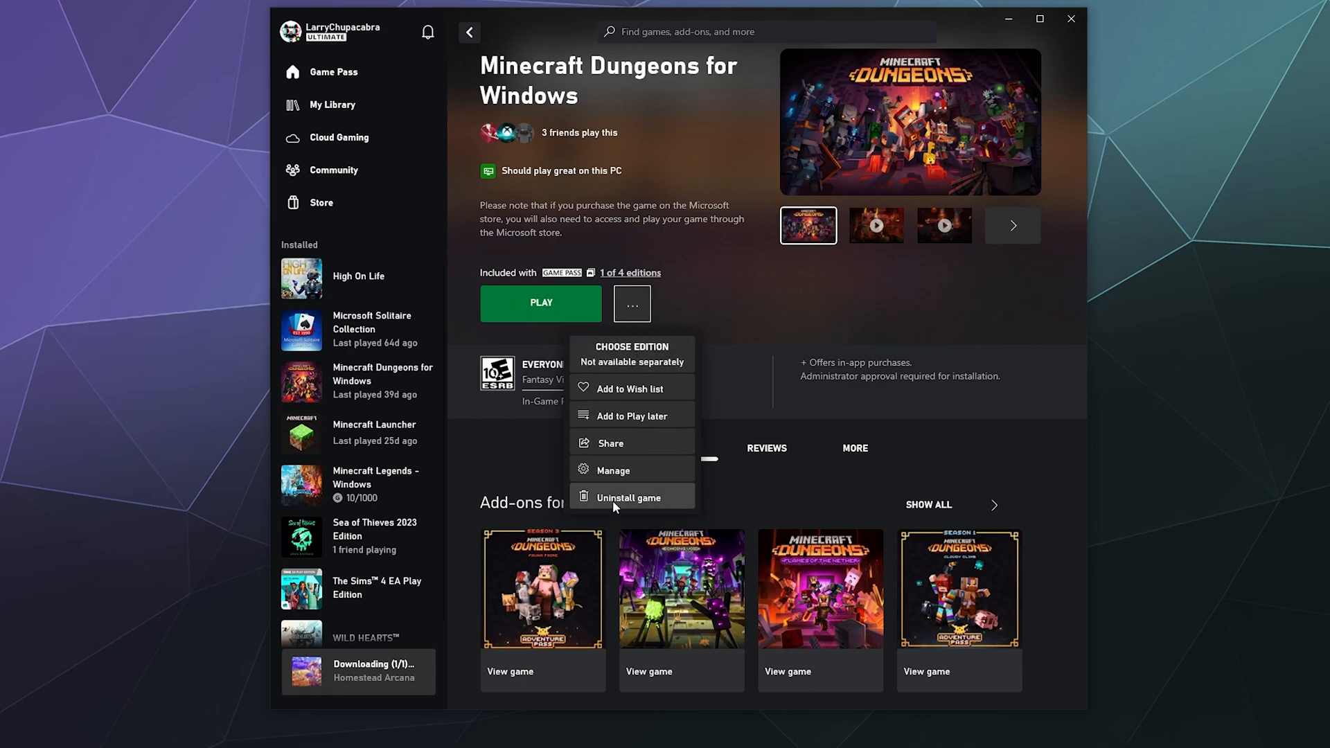
left_click(632, 497)
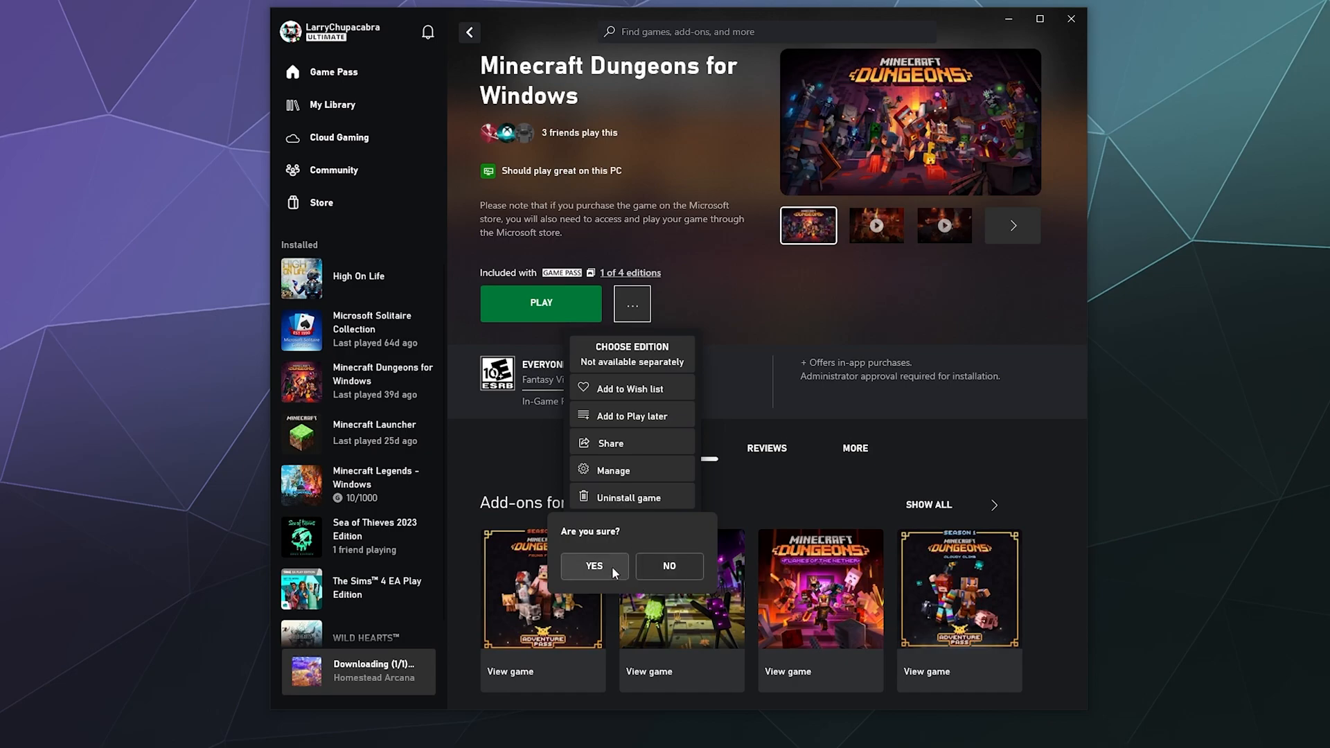
left_click(595, 566)
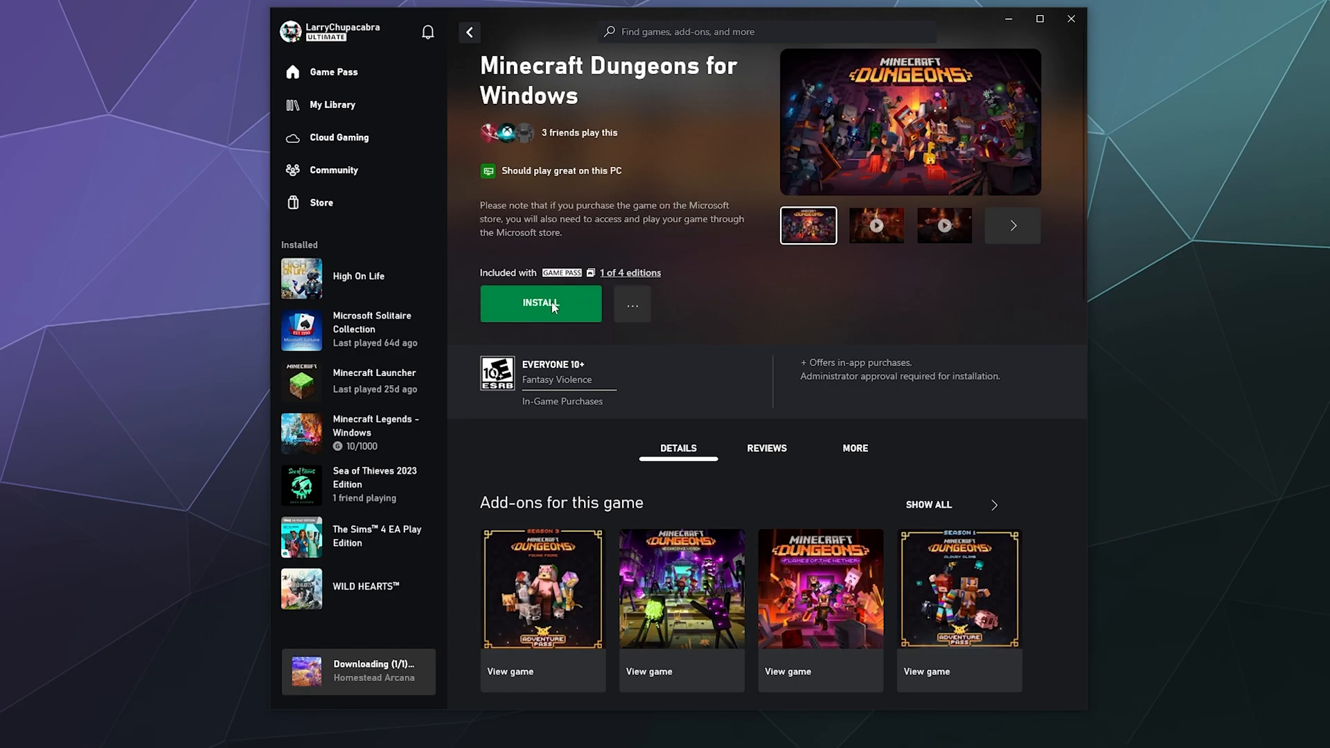
mouse_move(789, 308)
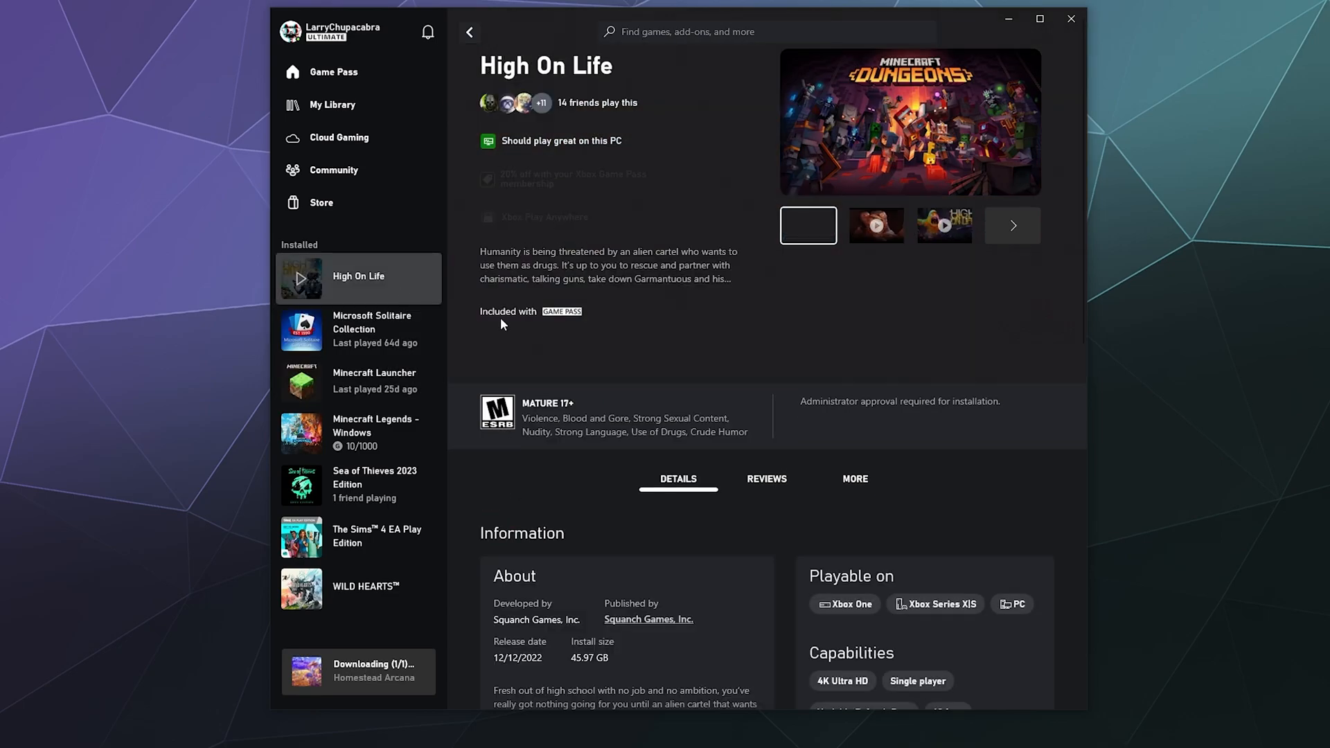
Show High On Life's extra actions menu with gift, wish list and manage options.
left_click(632, 342)
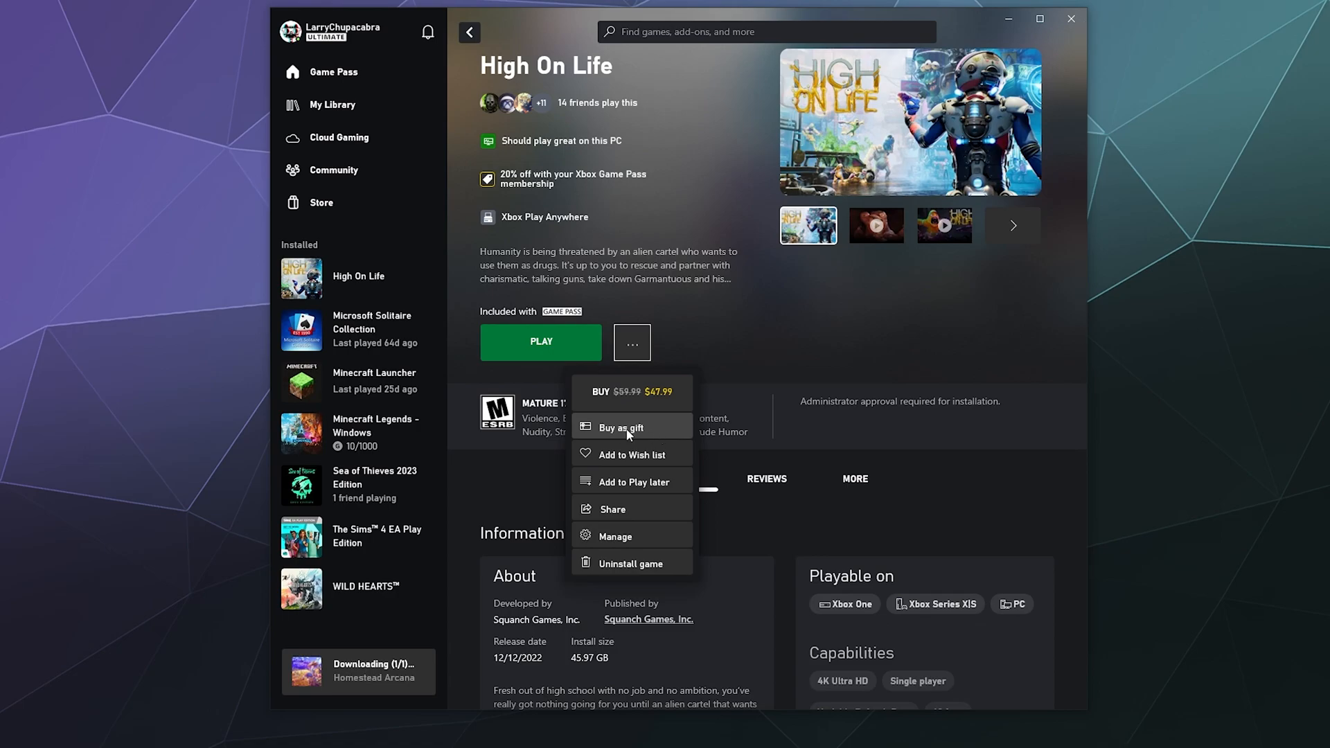
mouse_move(610, 465)
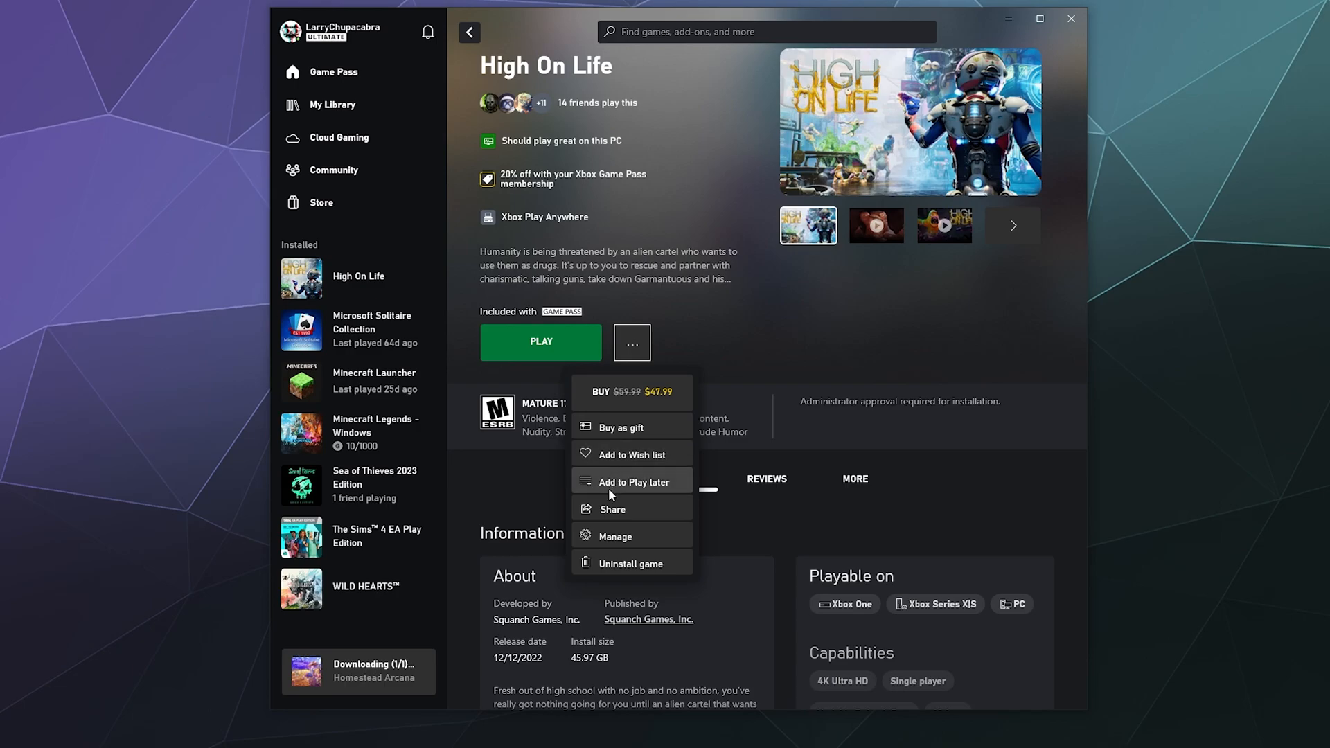
mouse_move(618, 508)
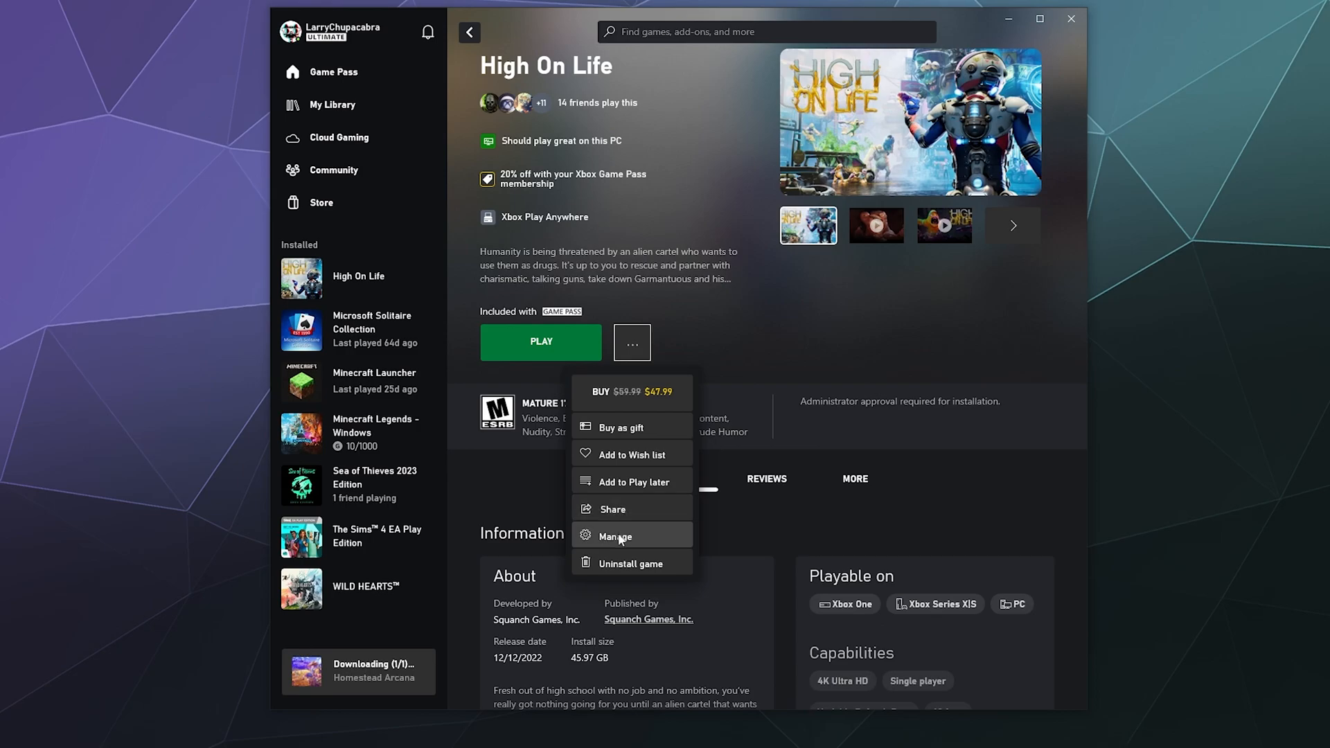
View High On Life's install files (version 1.11.5668.0, 45.97 GB) in Manage, then close it.
left_click(615, 536)
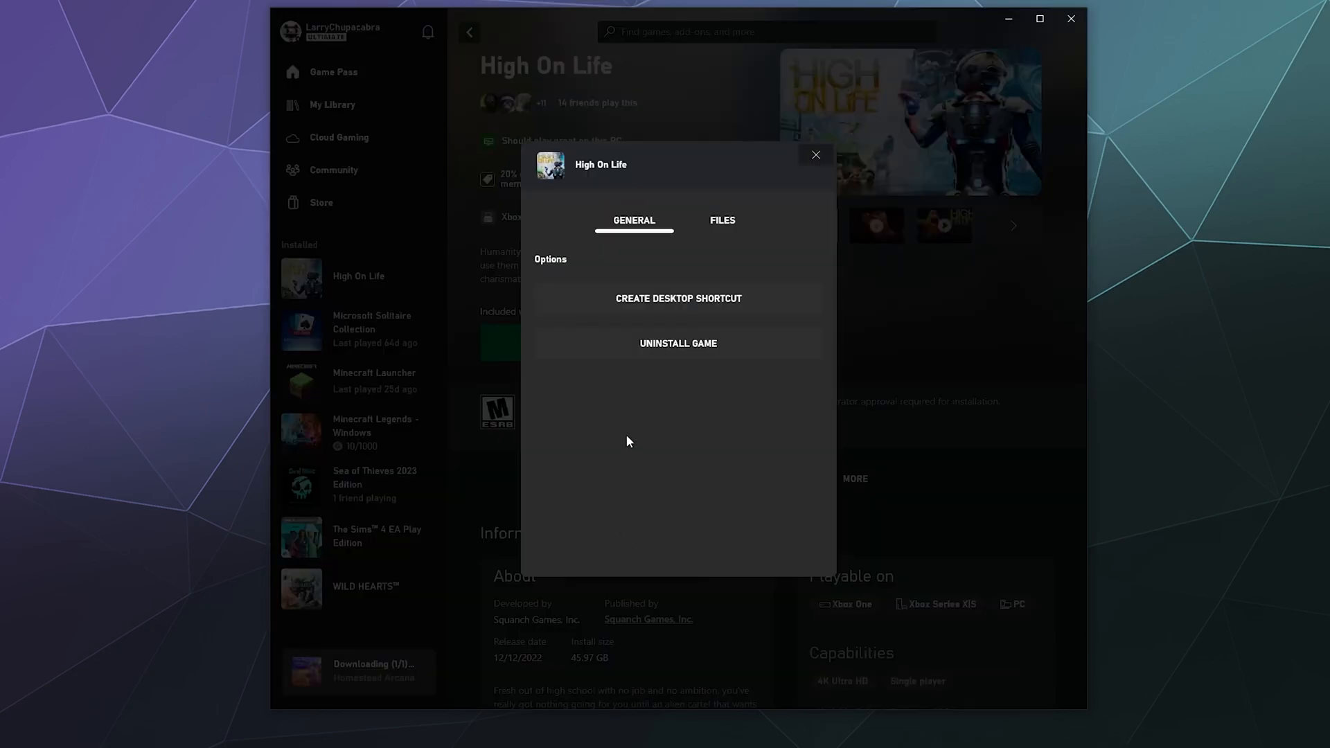
left_click(722, 220)
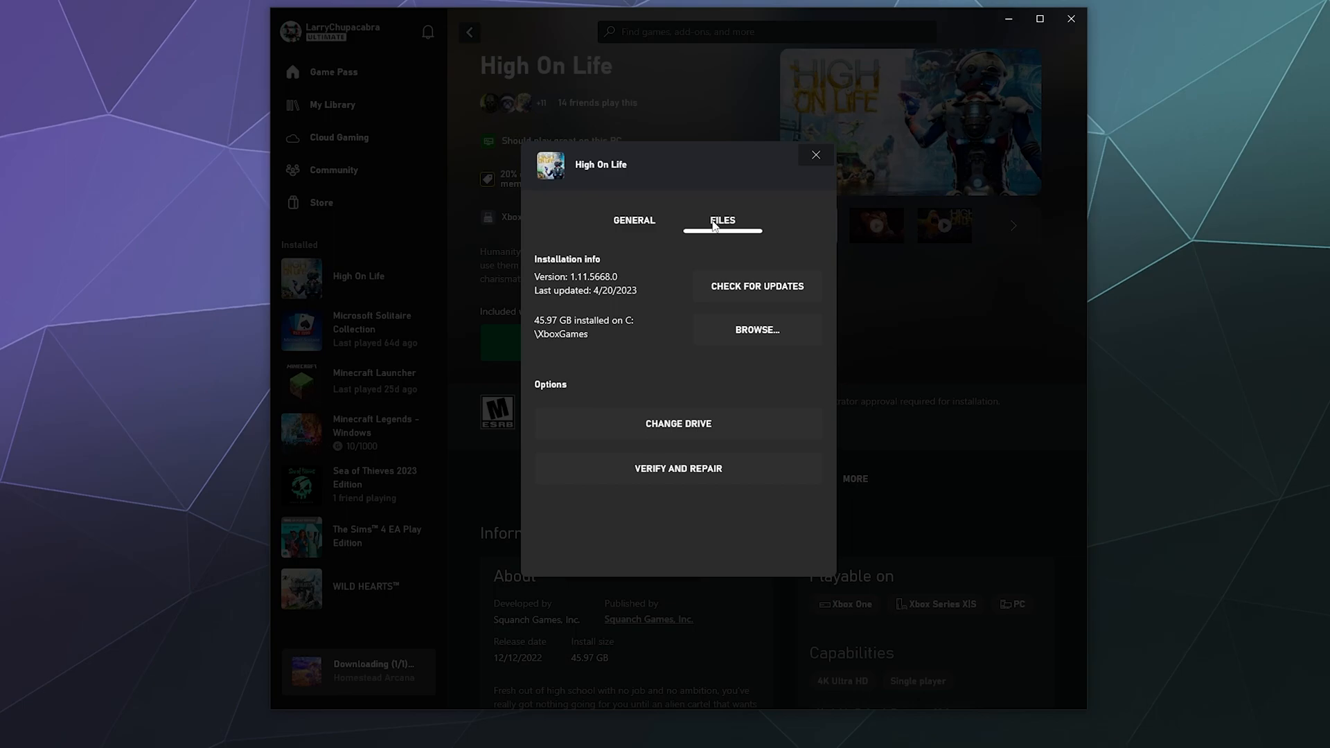
mouse_move(667, 255)
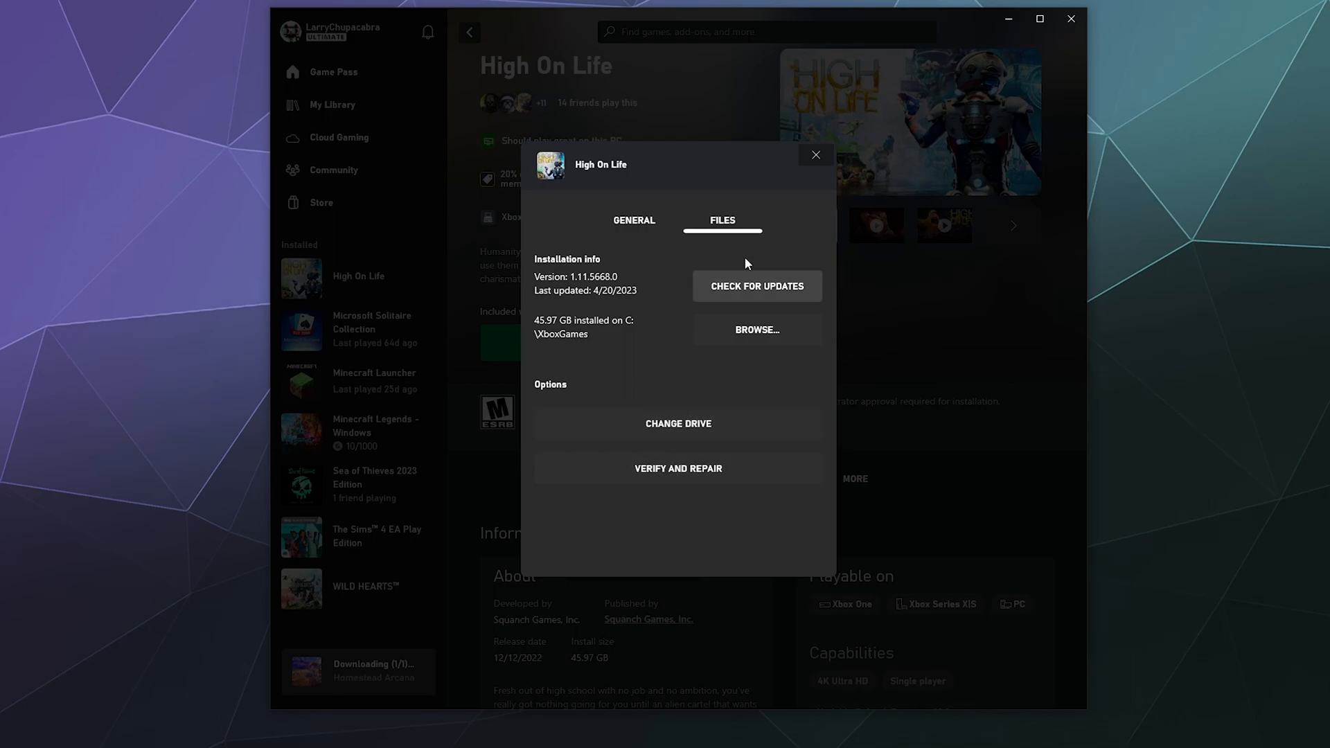
left_click(815, 155)
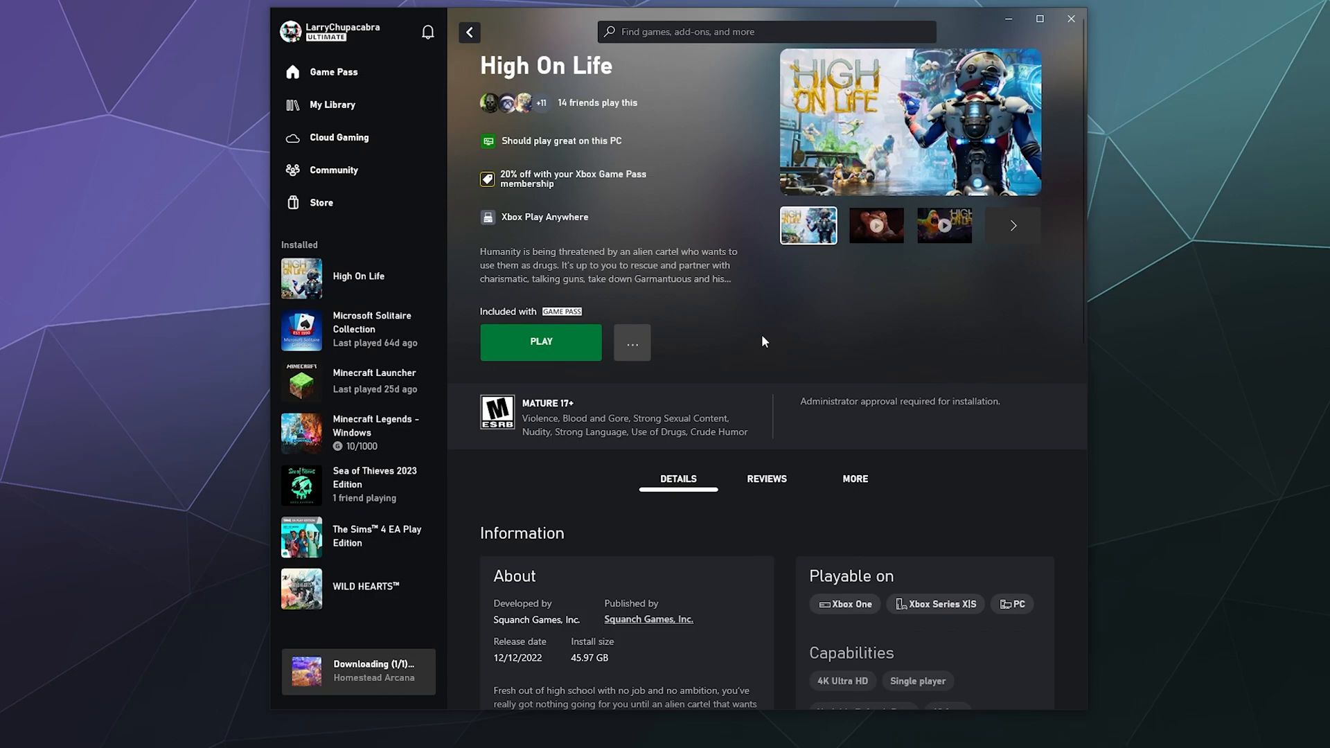
mouse_move(720, 345)
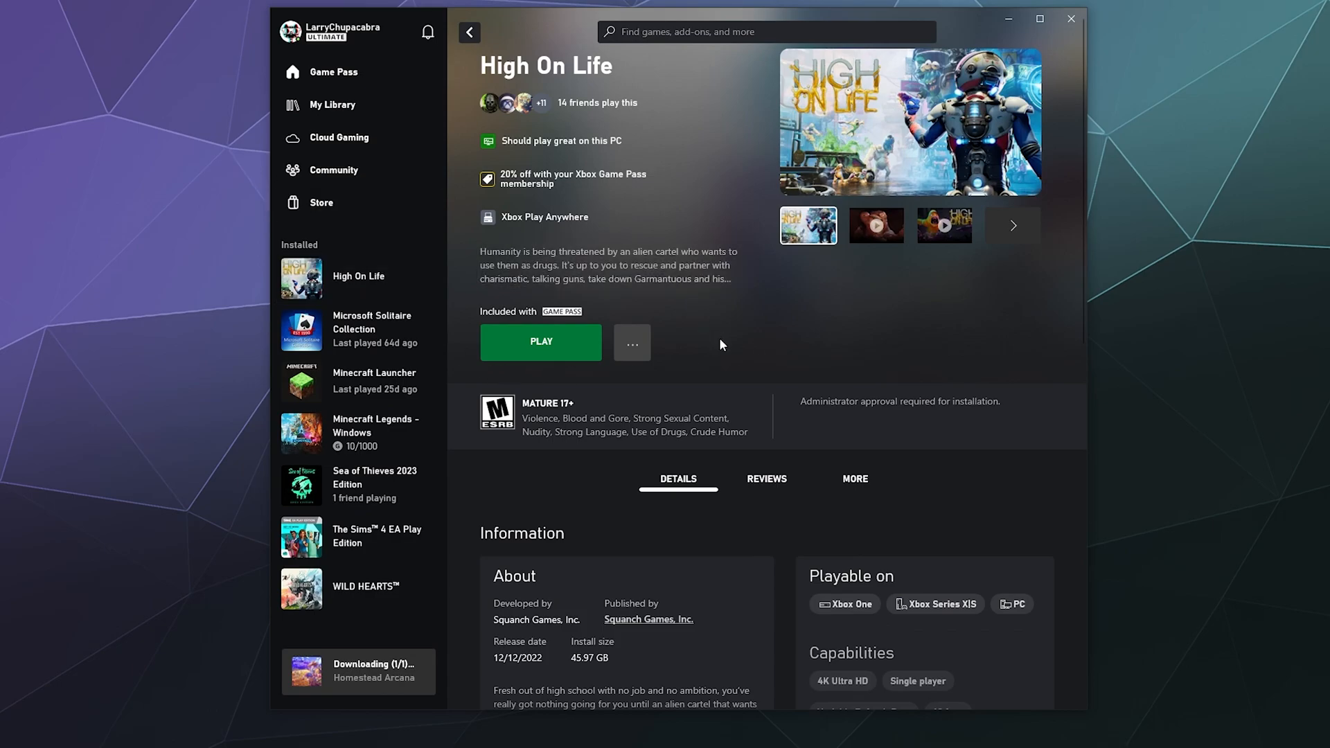
mouse_move(421, 146)
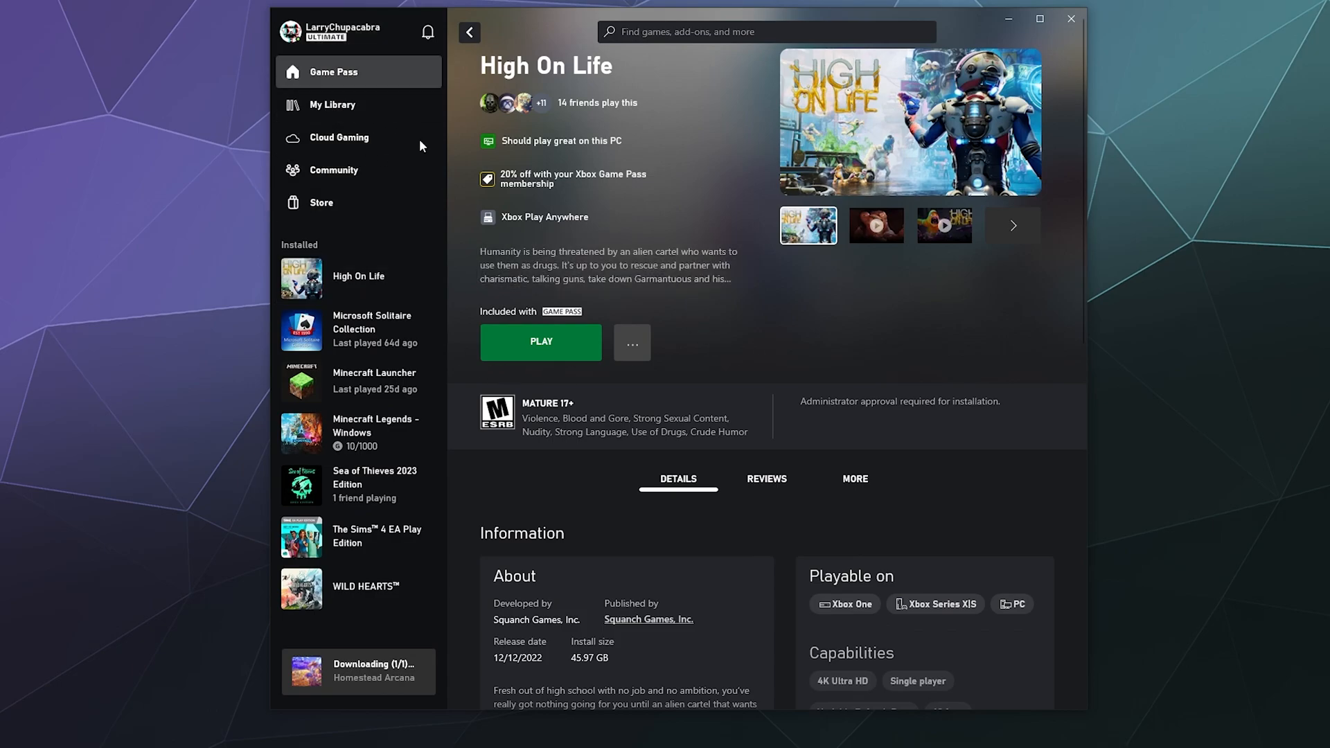